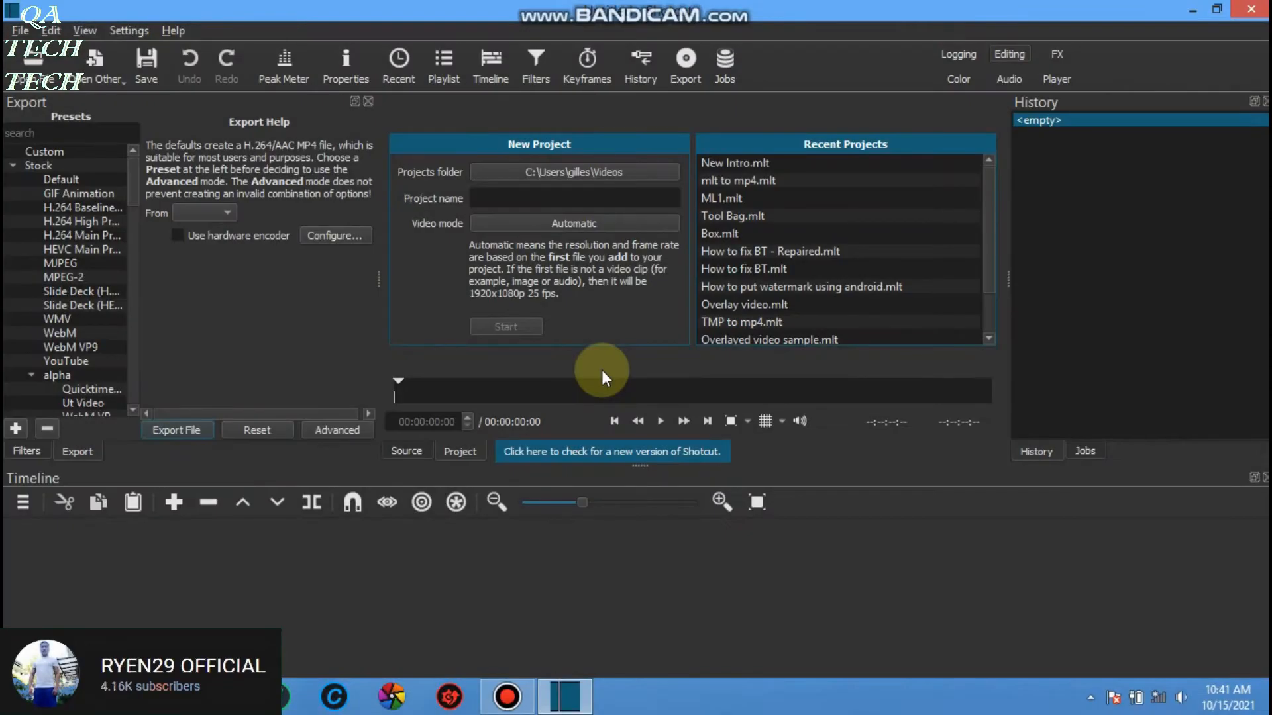
{"action": "mouse_move", "coordinate": [795, 182]}
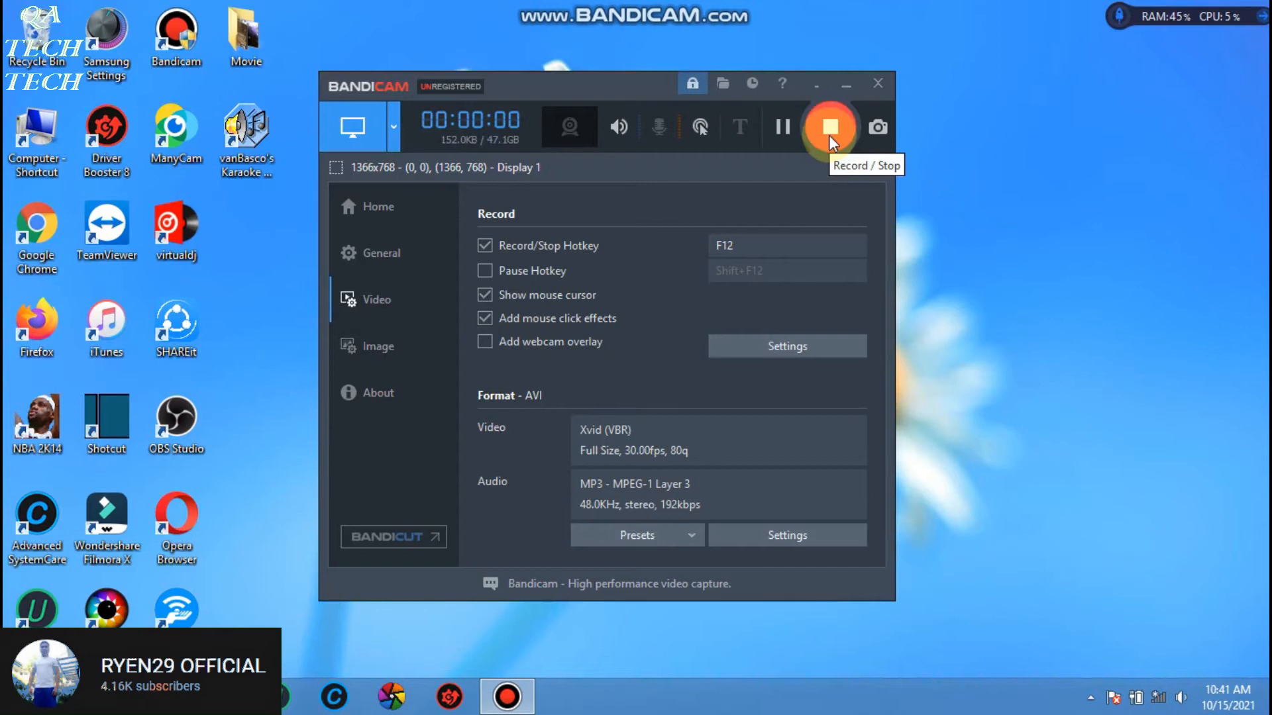
Step: Bring up the Documents library in File Explorer alongside Shotcut's start screen
{"action": "left_click", "coordinate": [829, 127]}
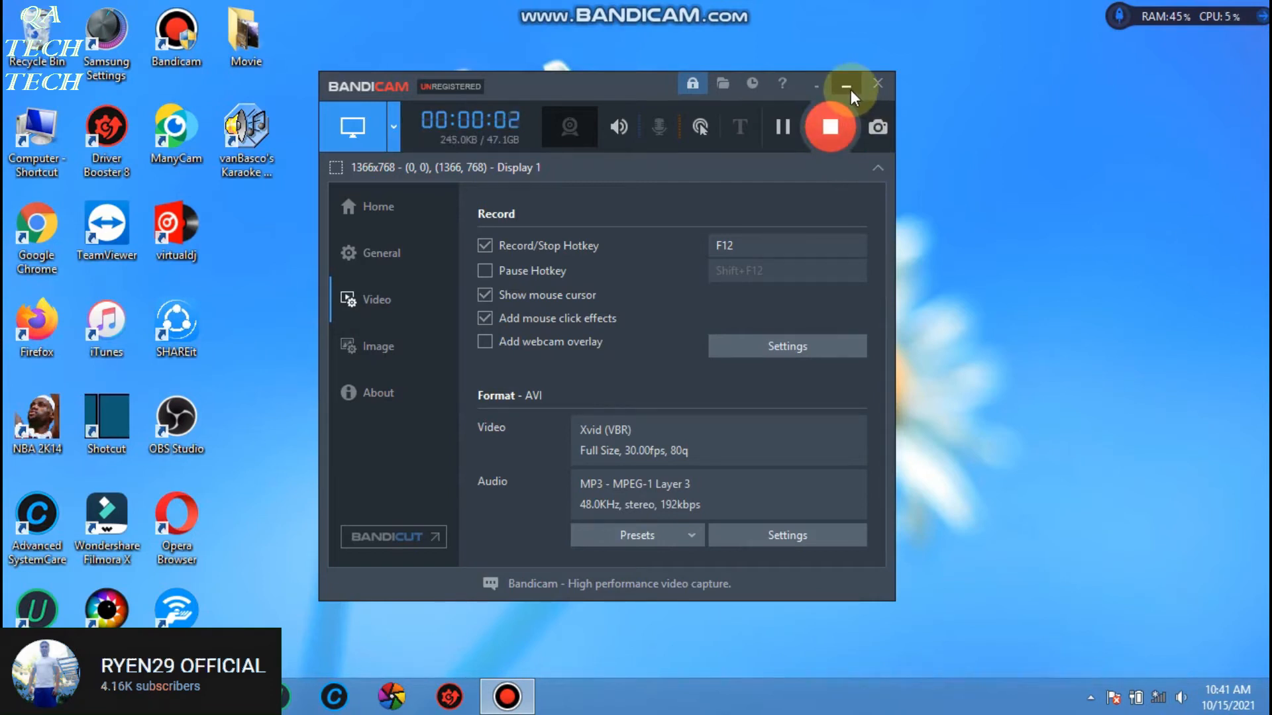
{"action": "left_click", "coordinate": [847, 83]}
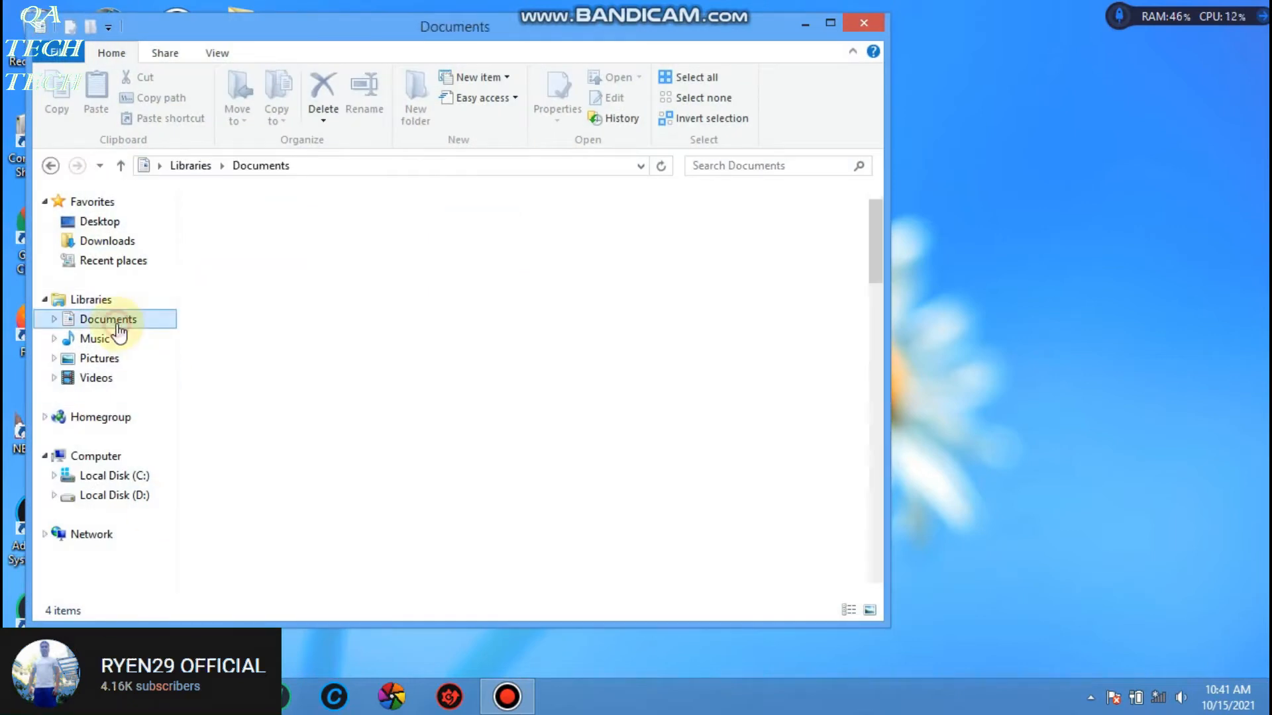
Step: Browse the saved .mlt project files in the Documents library
{"action": "left_click", "coordinate": [107, 319]}
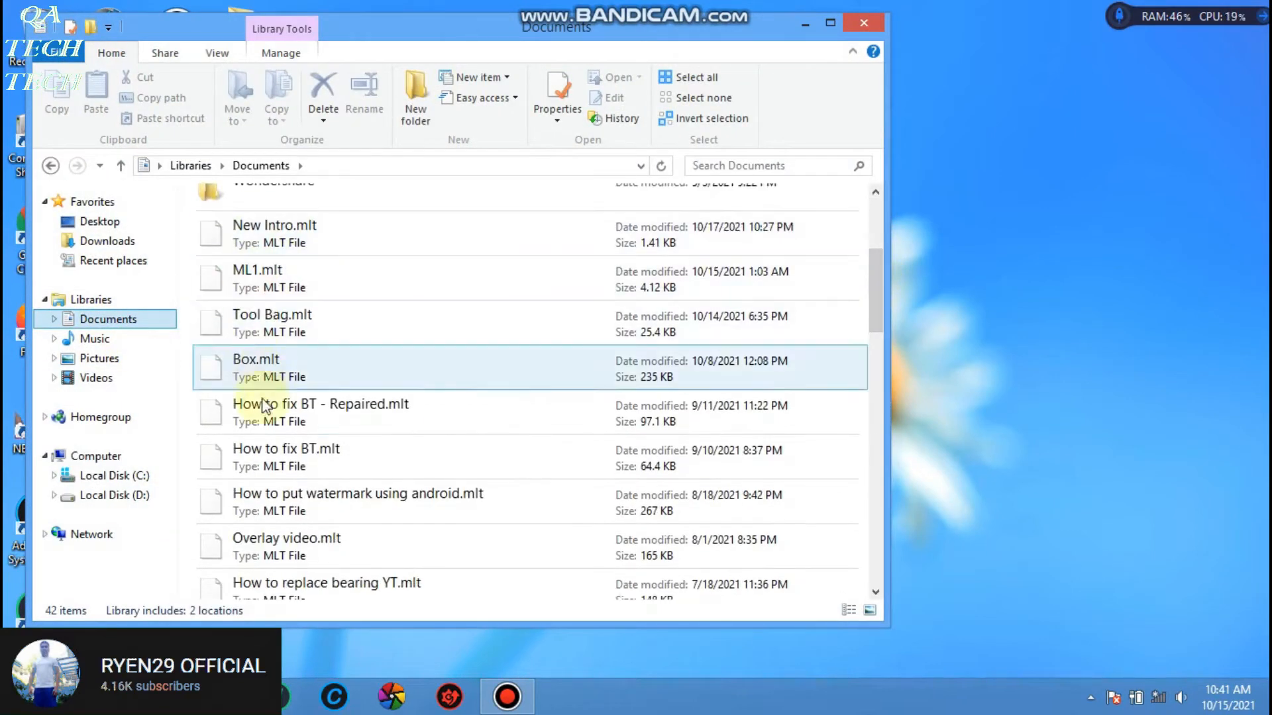
{"action": "left_click", "coordinate": [95, 378]}
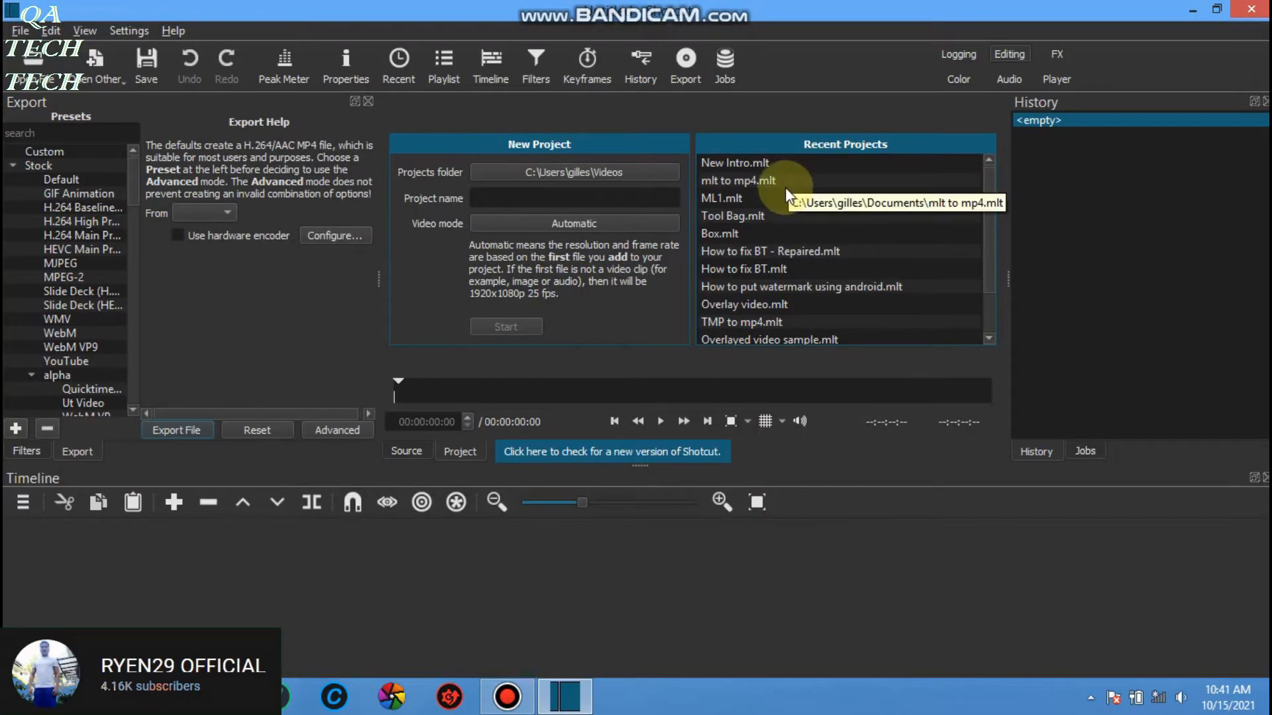
{"action": "mouse_move", "coordinate": [763, 215]}
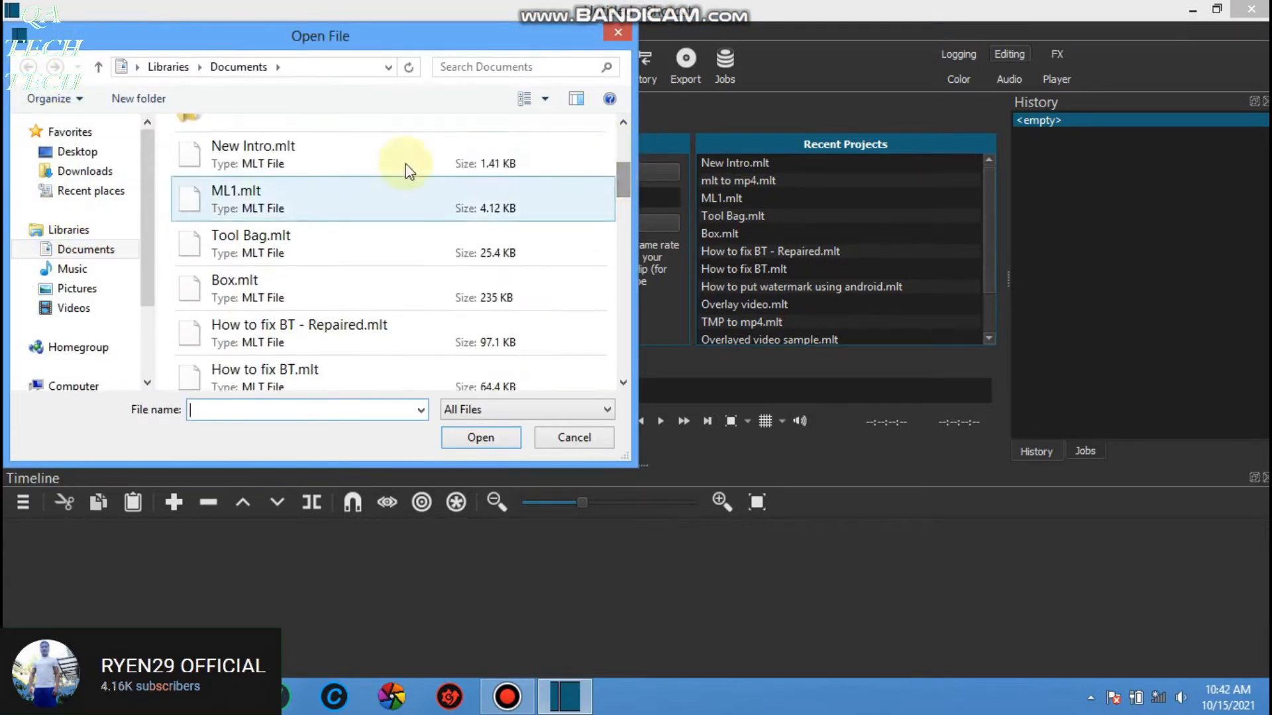
Step: Open the New Intro.mlt project from Documents so its intro clip loads on the timeline
{"action": "scroll", "scroll_direction": "up", "scroll_amount": 3}
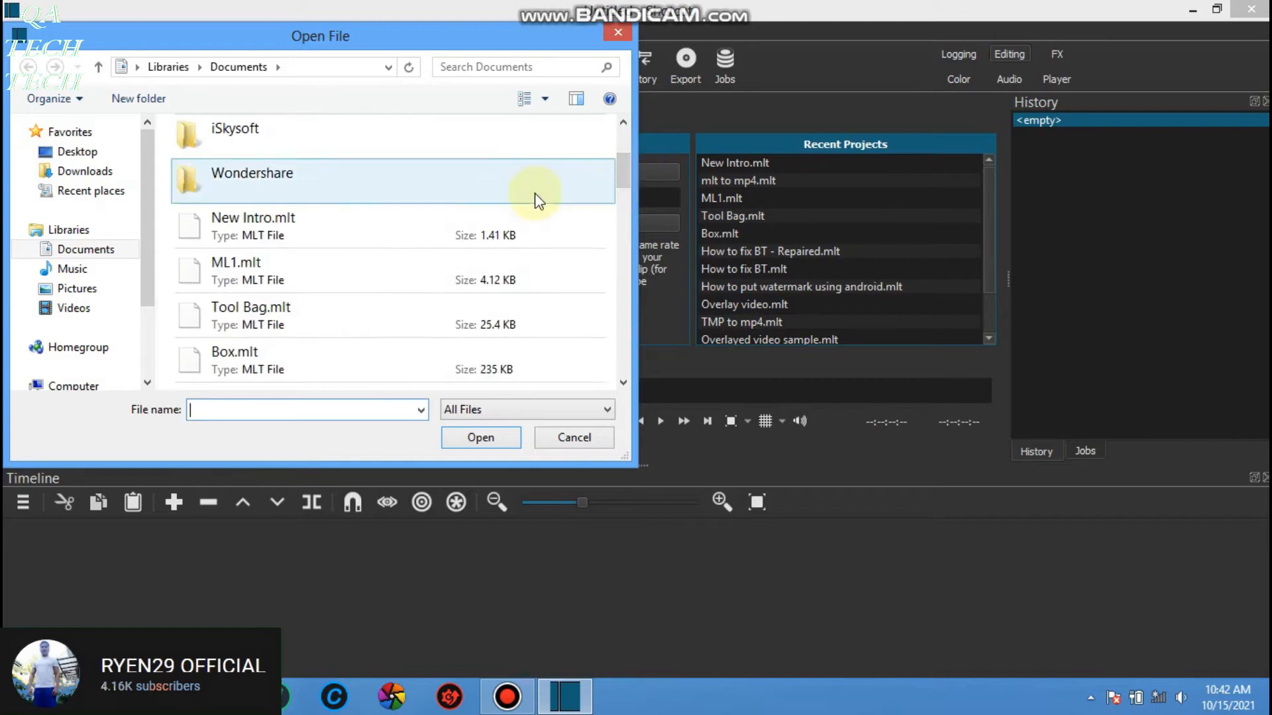
{"action": "left_click", "coordinate": [253, 225]}
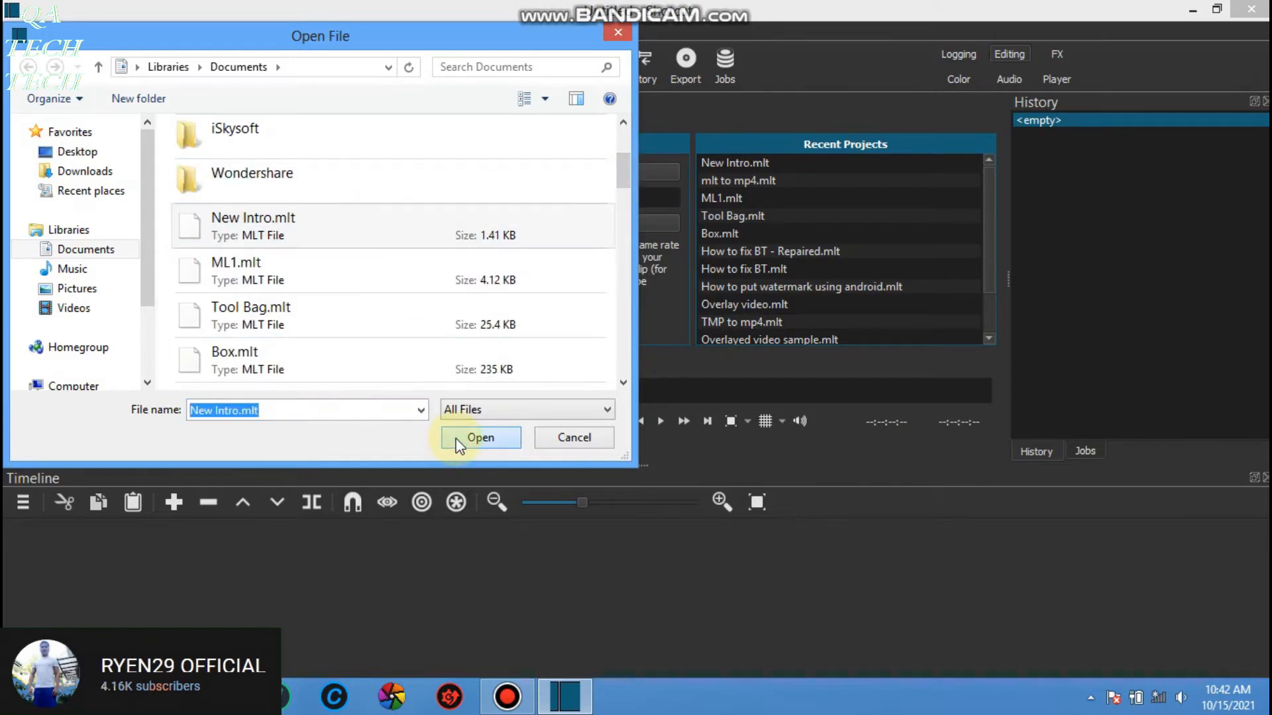
{"action": "left_click", "coordinate": [479, 438]}
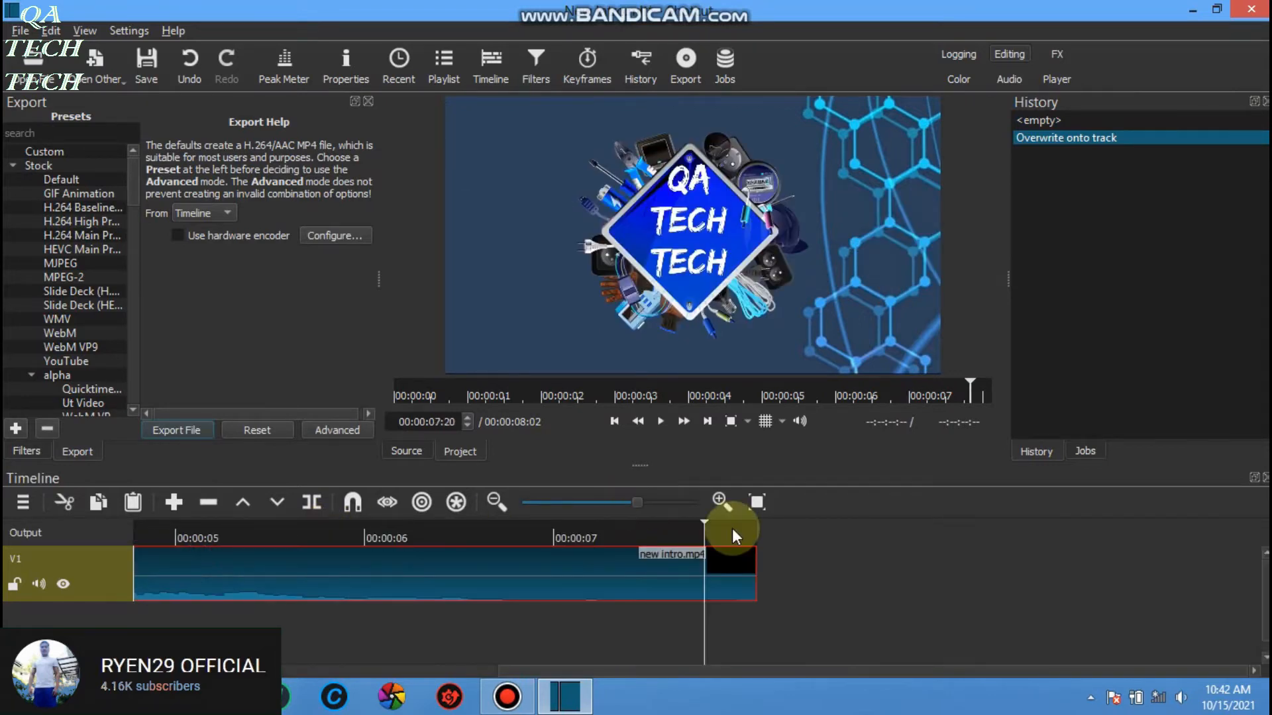
Step: Split the intro clip near its end and remove the short tail piece from the track
{"action": "left_click", "coordinate": [746, 539]}
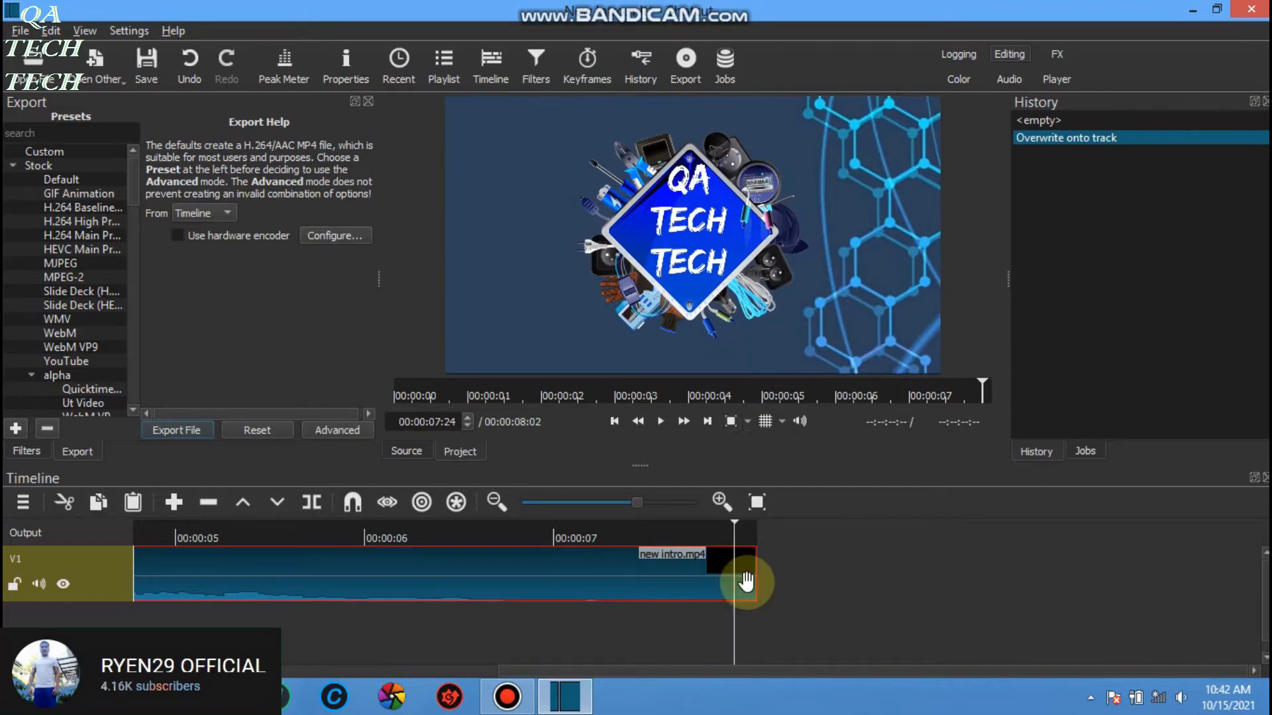
{"action": "right_click", "coordinate": [746, 581]}
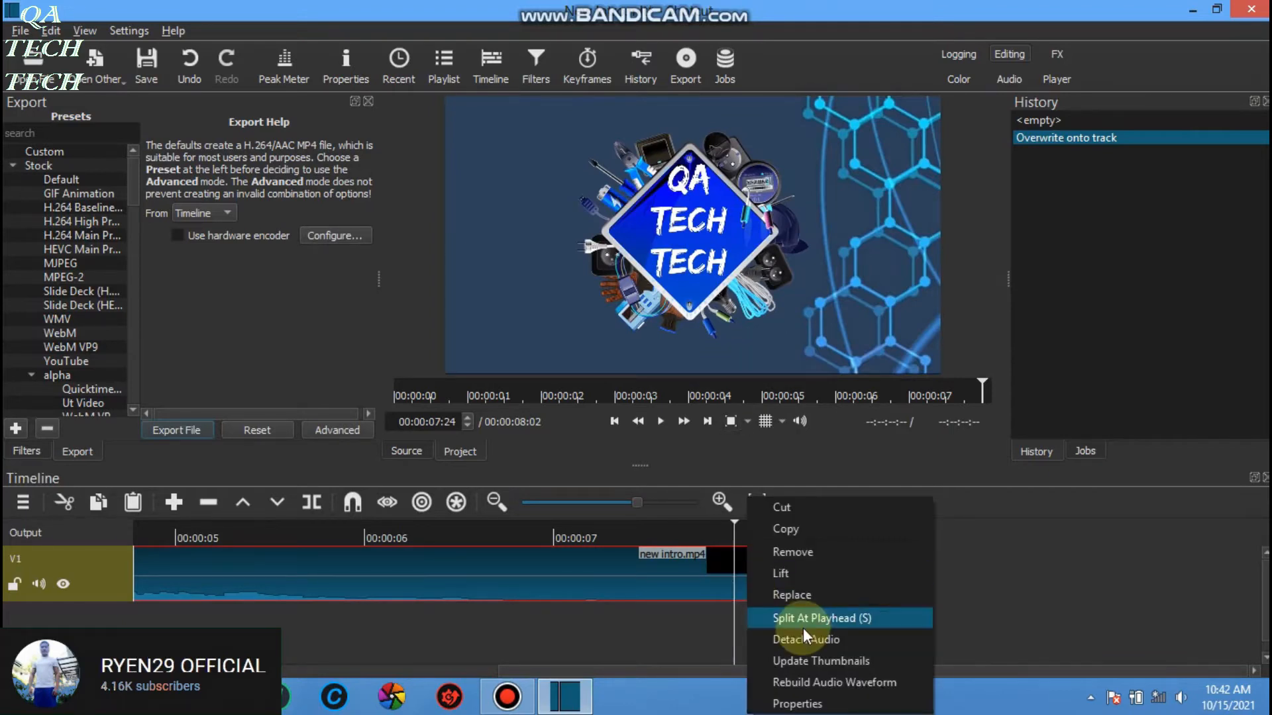
{"action": "left_click", "coordinate": [821, 618]}
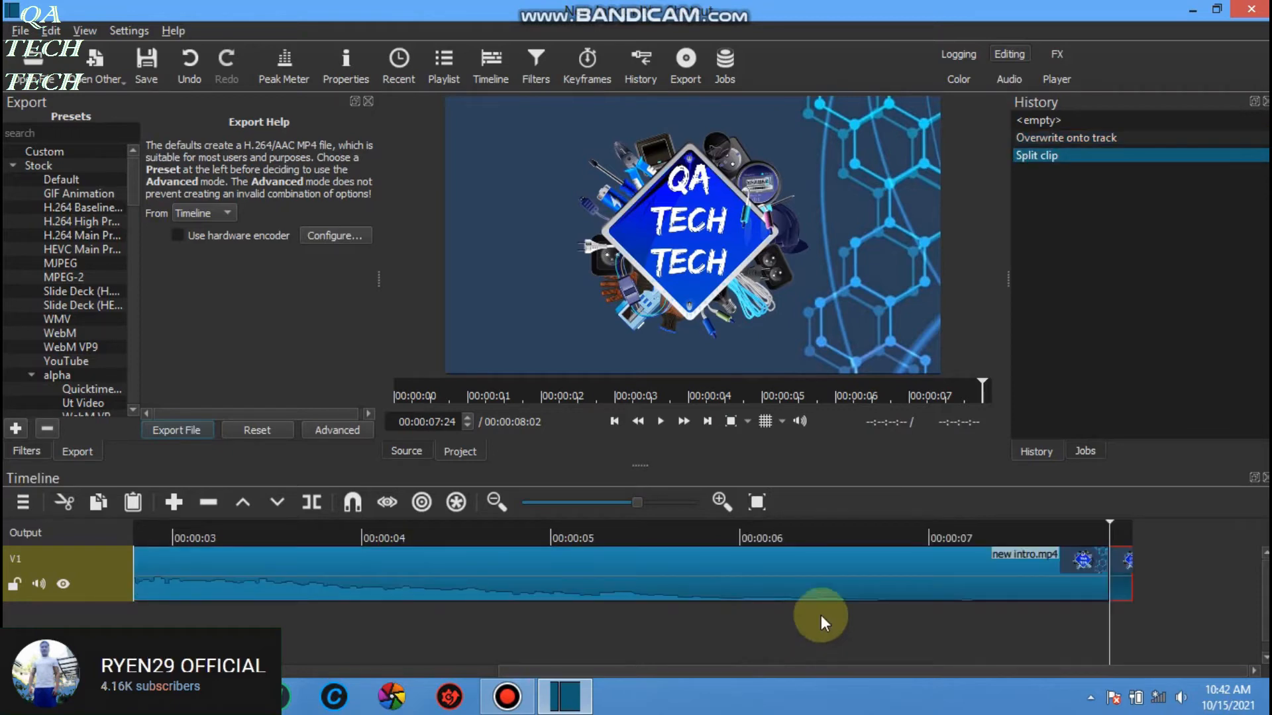
{"action": "mouse_move", "coordinate": [1120, 587]}
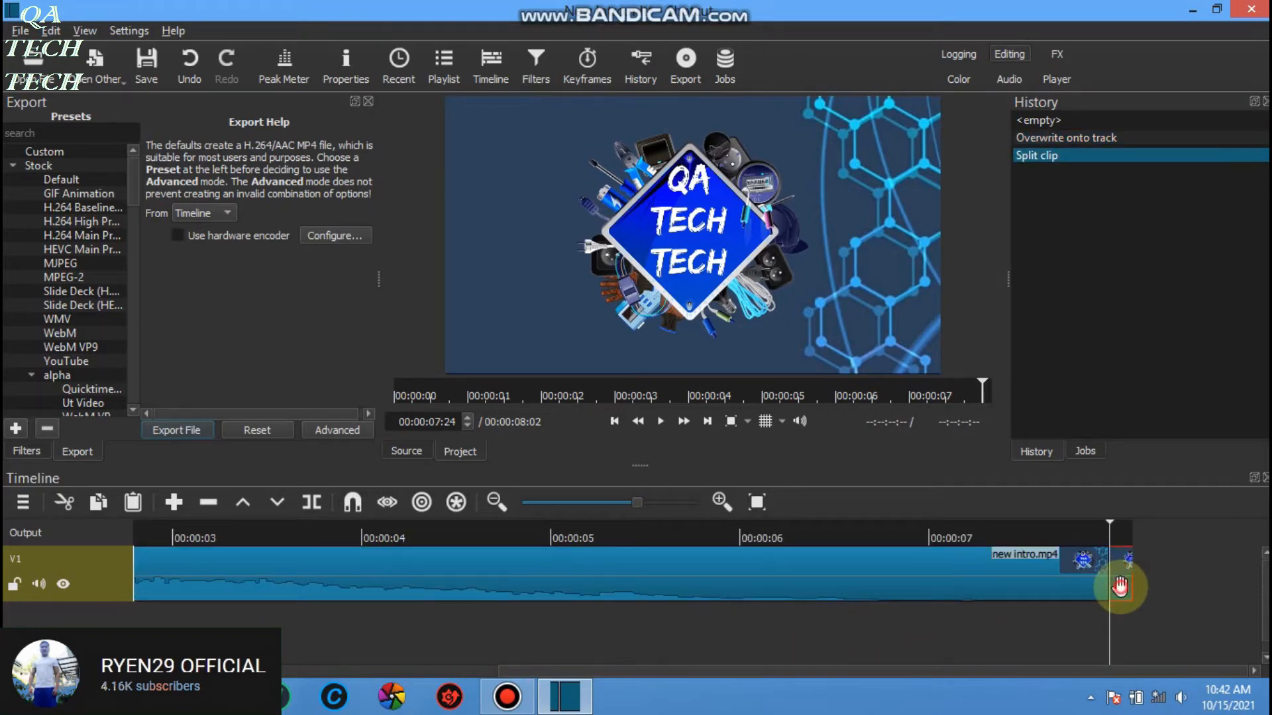
{"action": "right_click", "coordinate": [1119, 584]}
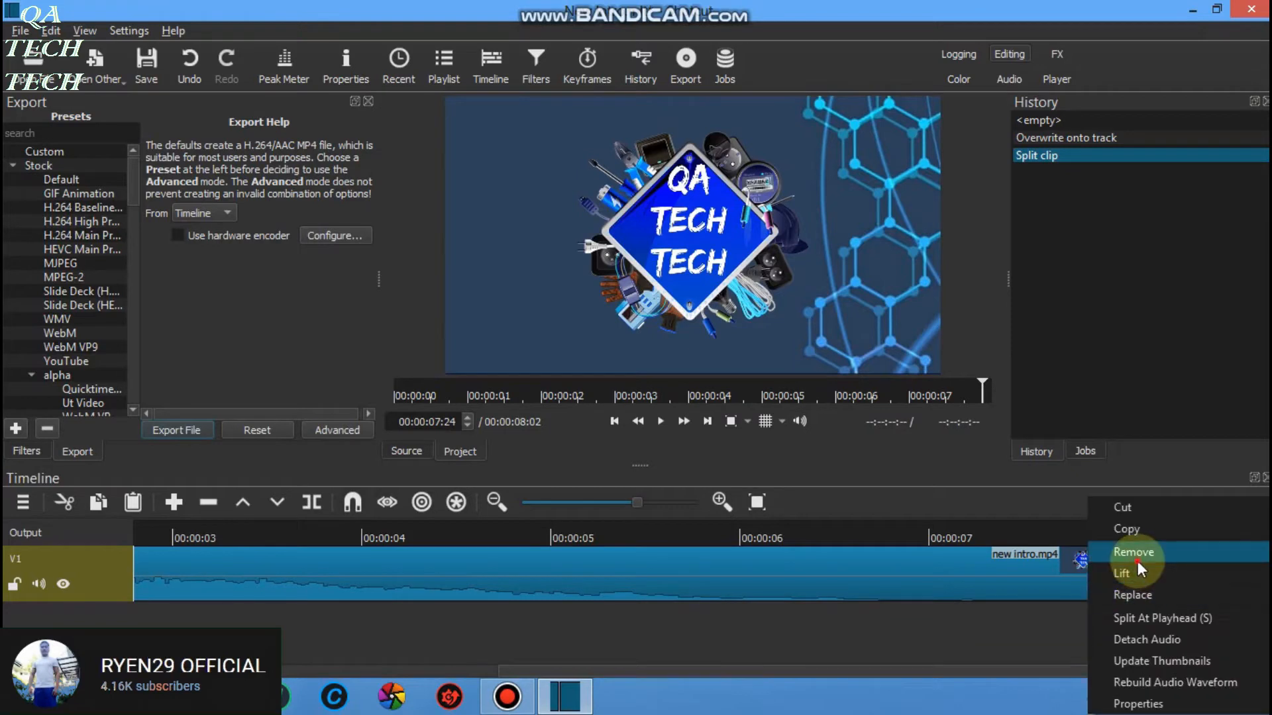
{"action": "left_click", "coordinate": [1131, 595]}
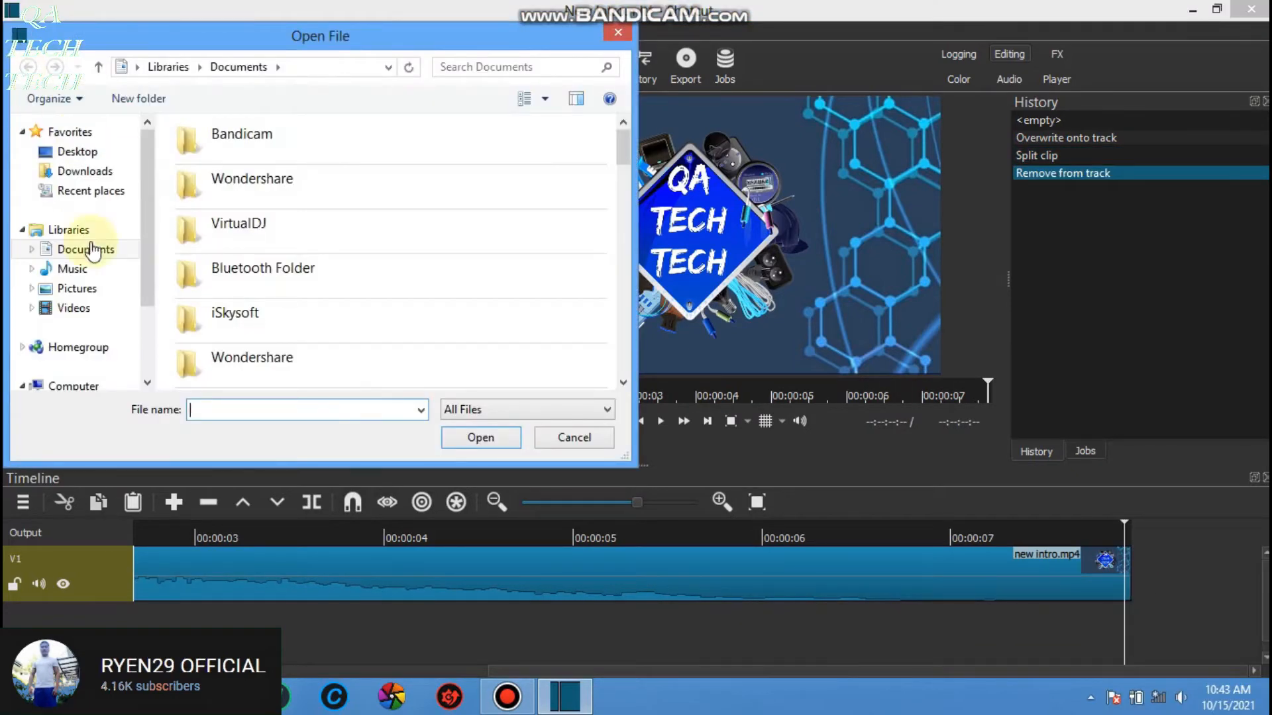
Step: Bring the subs button GIF onto the timeline after the intro, declining the edit-friendly conversion
{"action": "left_click", "coordinate": [77, 288]}
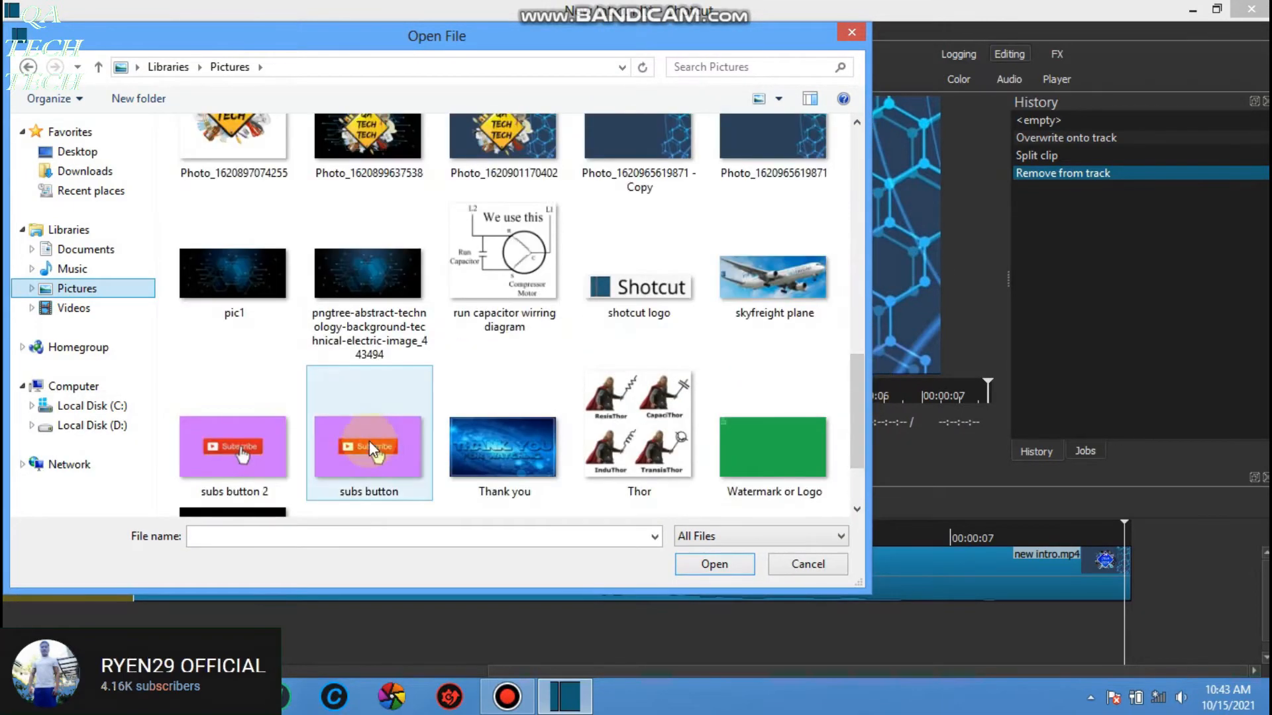
{"action": "left_click", "coordinate": [368, 447]}
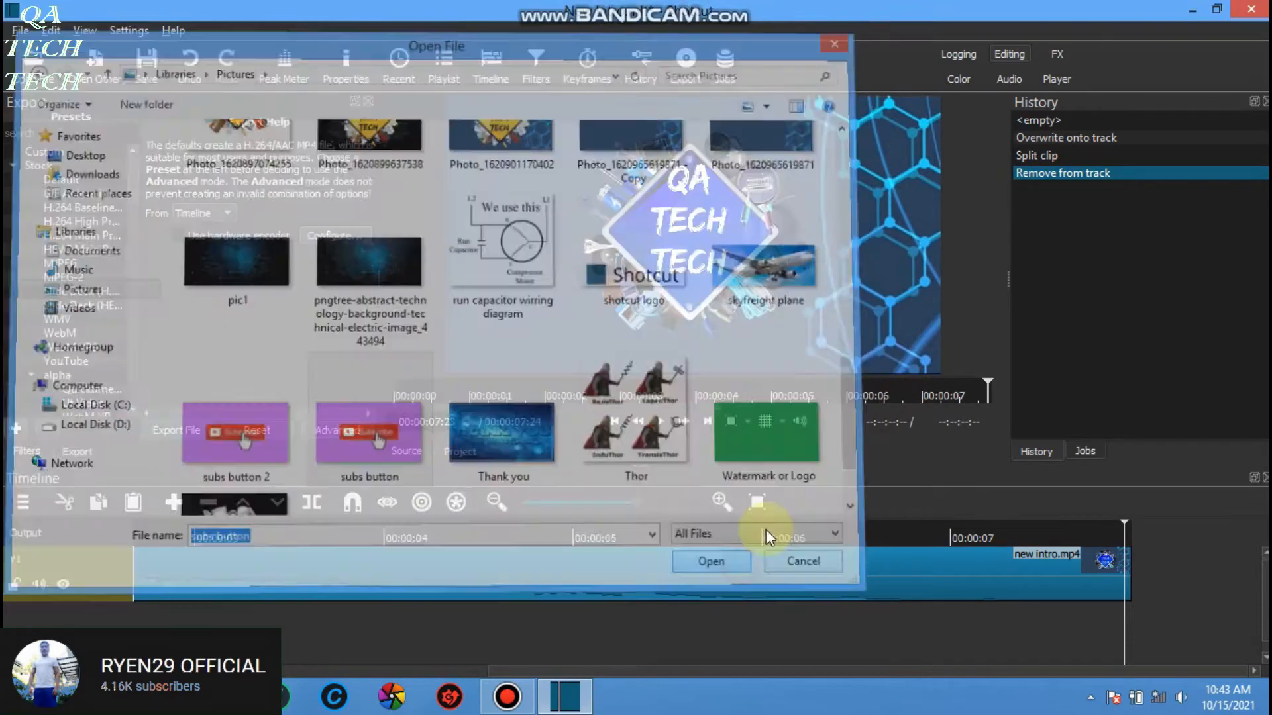
{"action": "left_click", "coordinate": [710, 561]}
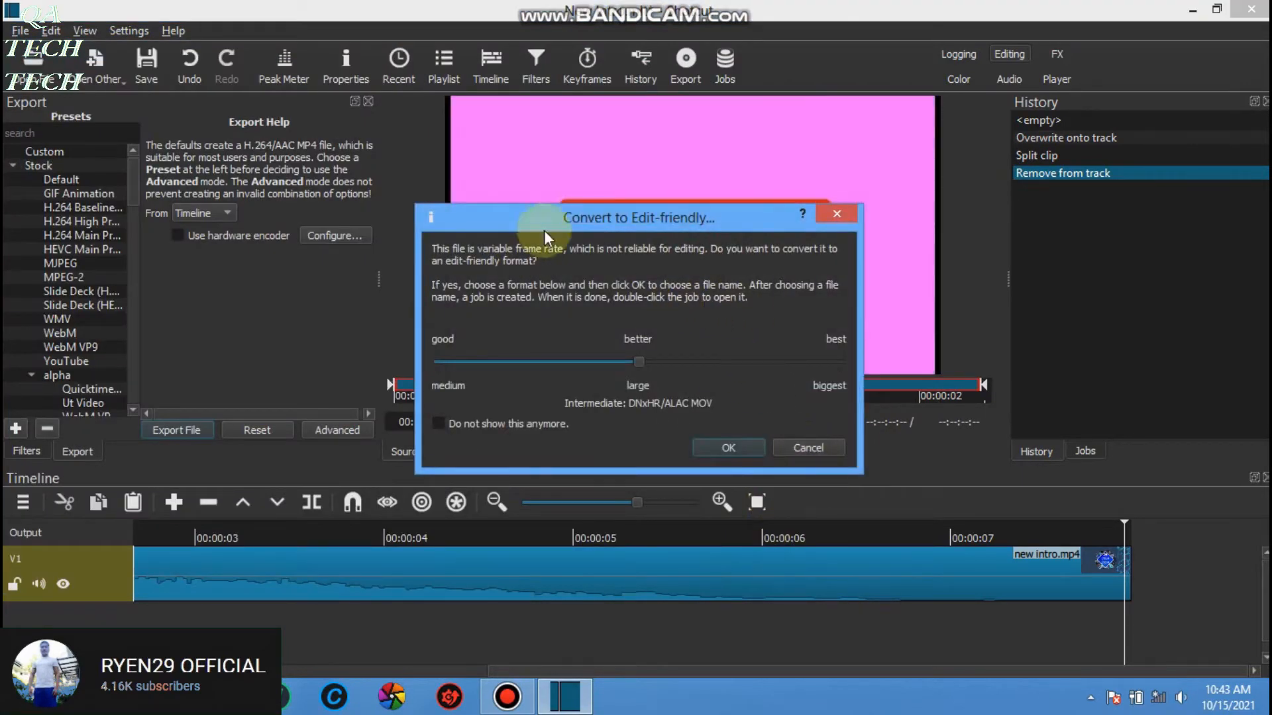
{"action": "left_click", "coordinate": [807, 448]}
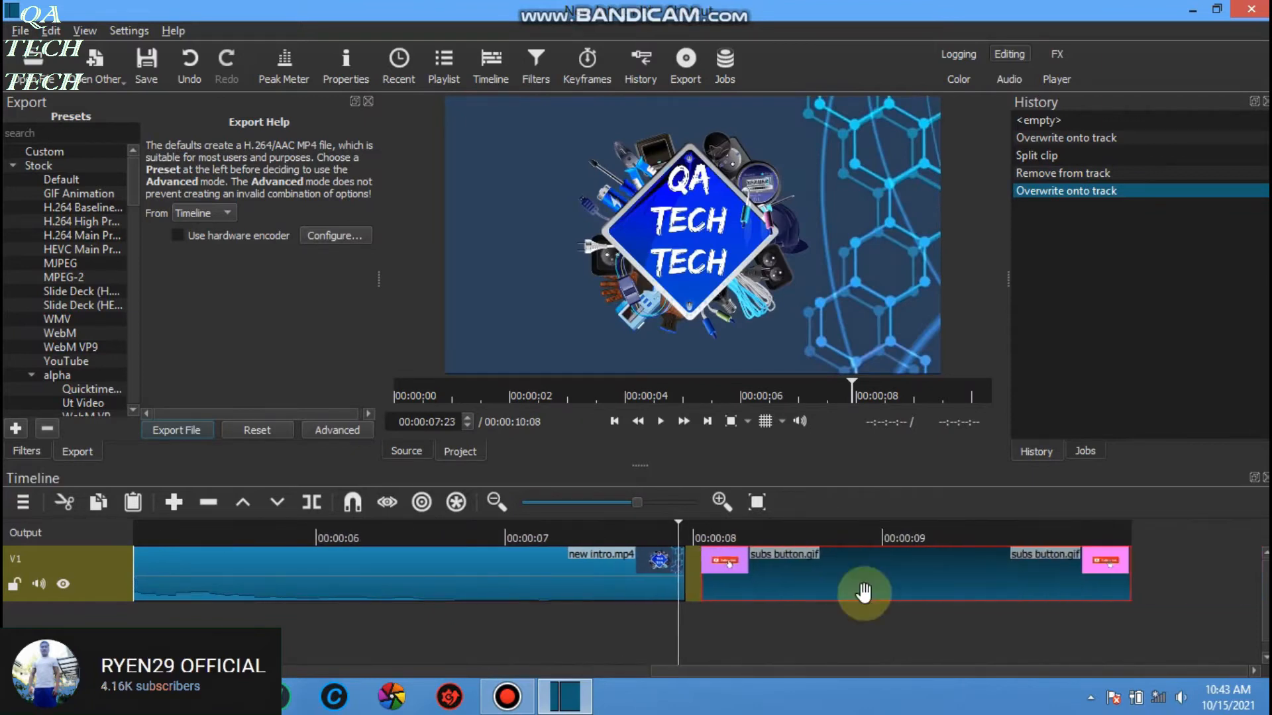
{"action": "mouse_move", "coordinate": [753, 581]}
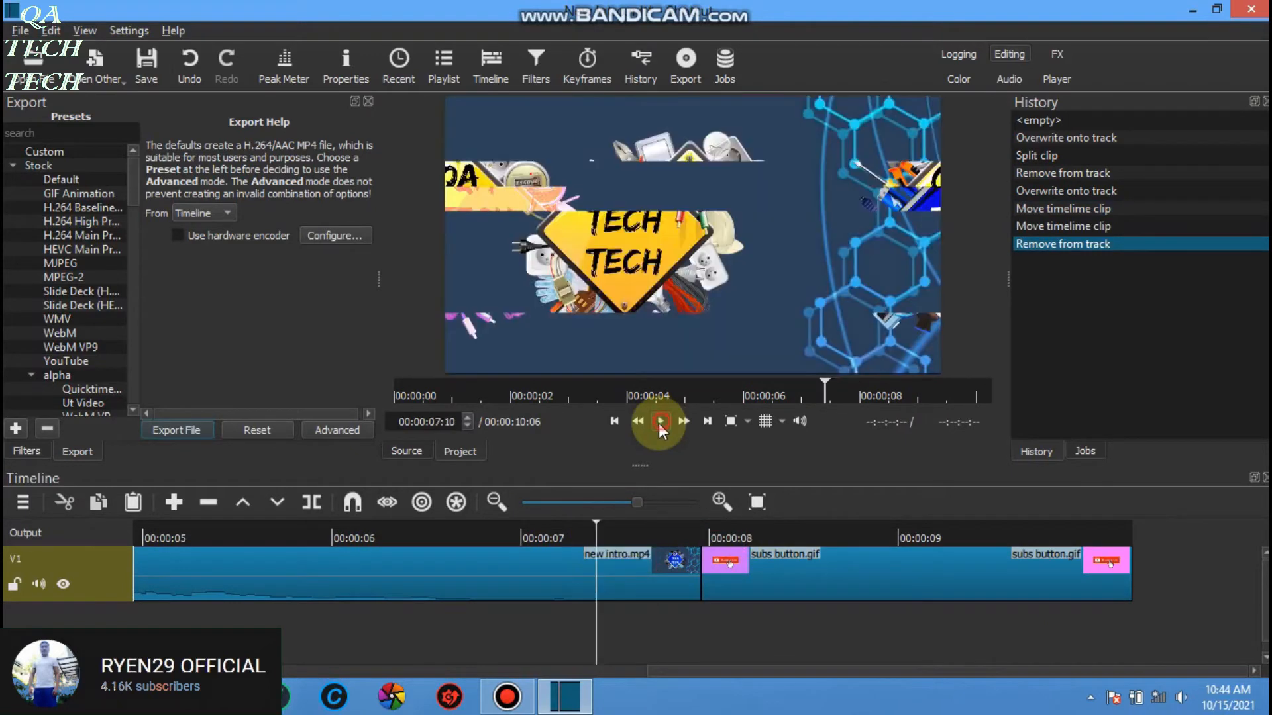
Step: Play the edited timeline to review the added clips, then pause
{"action": "left_click", "coordinate": [660, 421]}
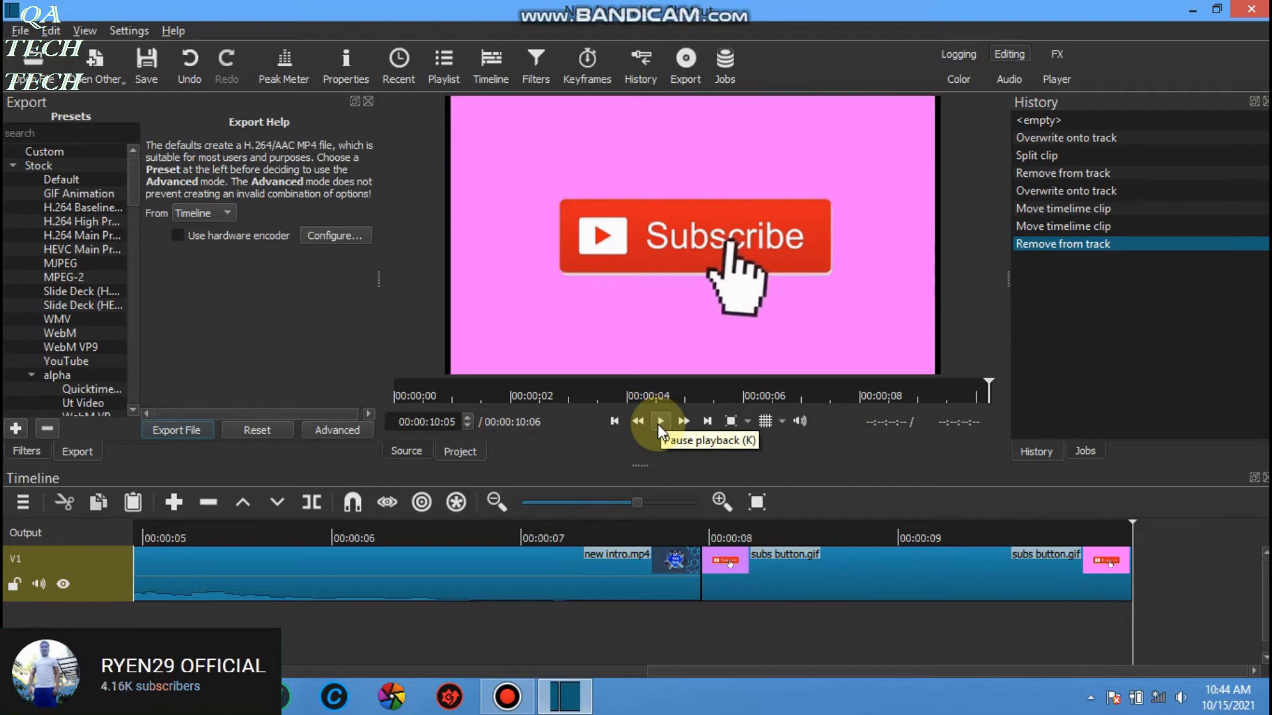
{"action": "left_click", "coordinate": [659, 421]}
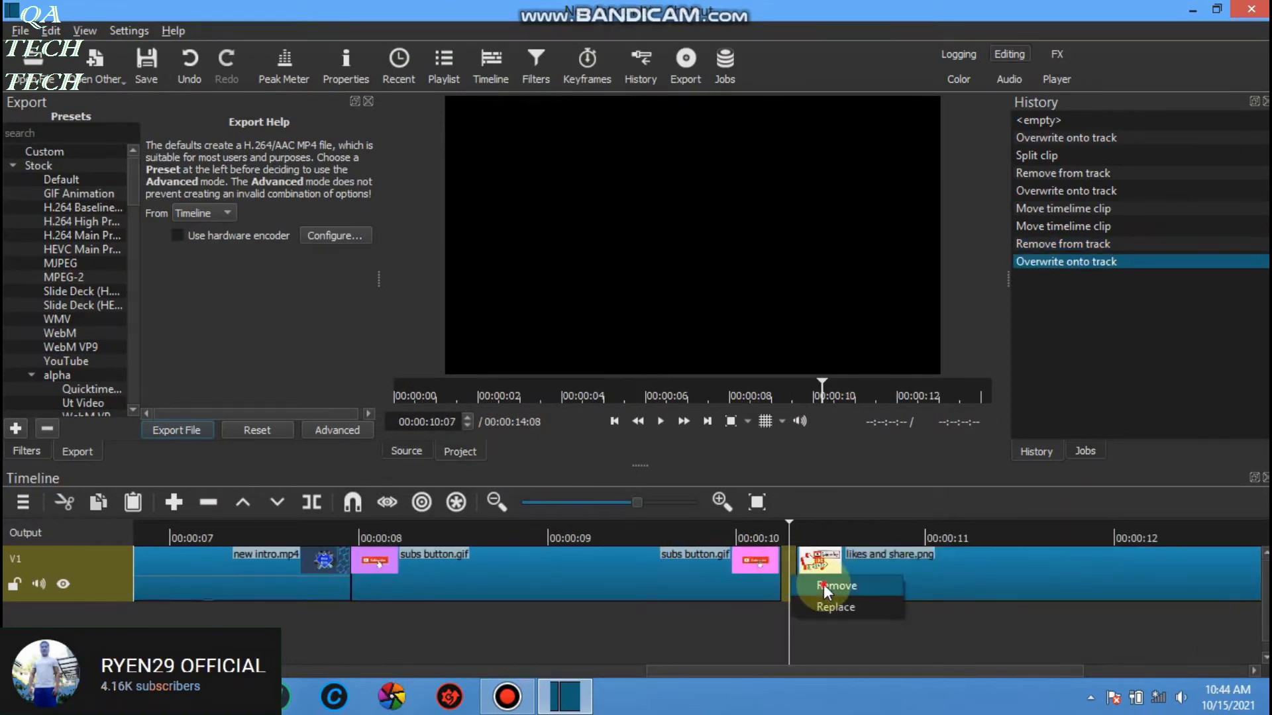
Step: Remove the extra clip and place the paper plane doodle image after likes and share
{"action": "left_click", "coordinate": [836, 585]}
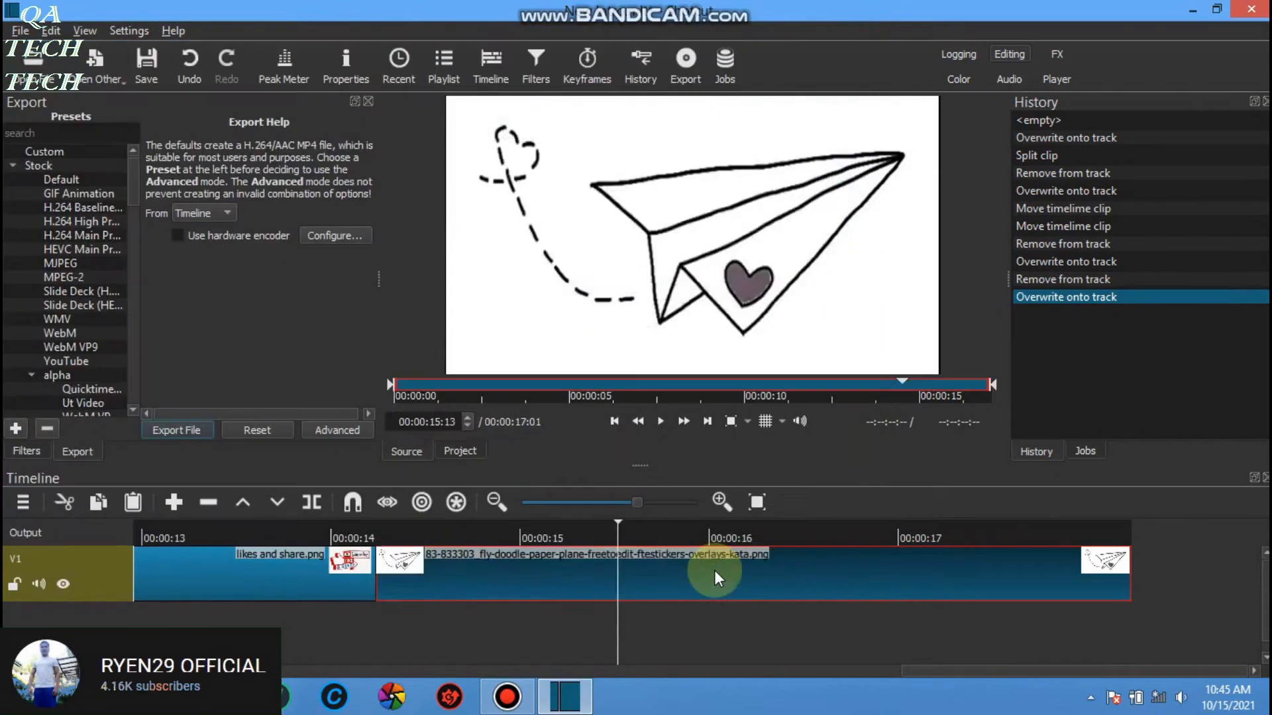
{"action": "left_click", "coordinate": [660, 421]}
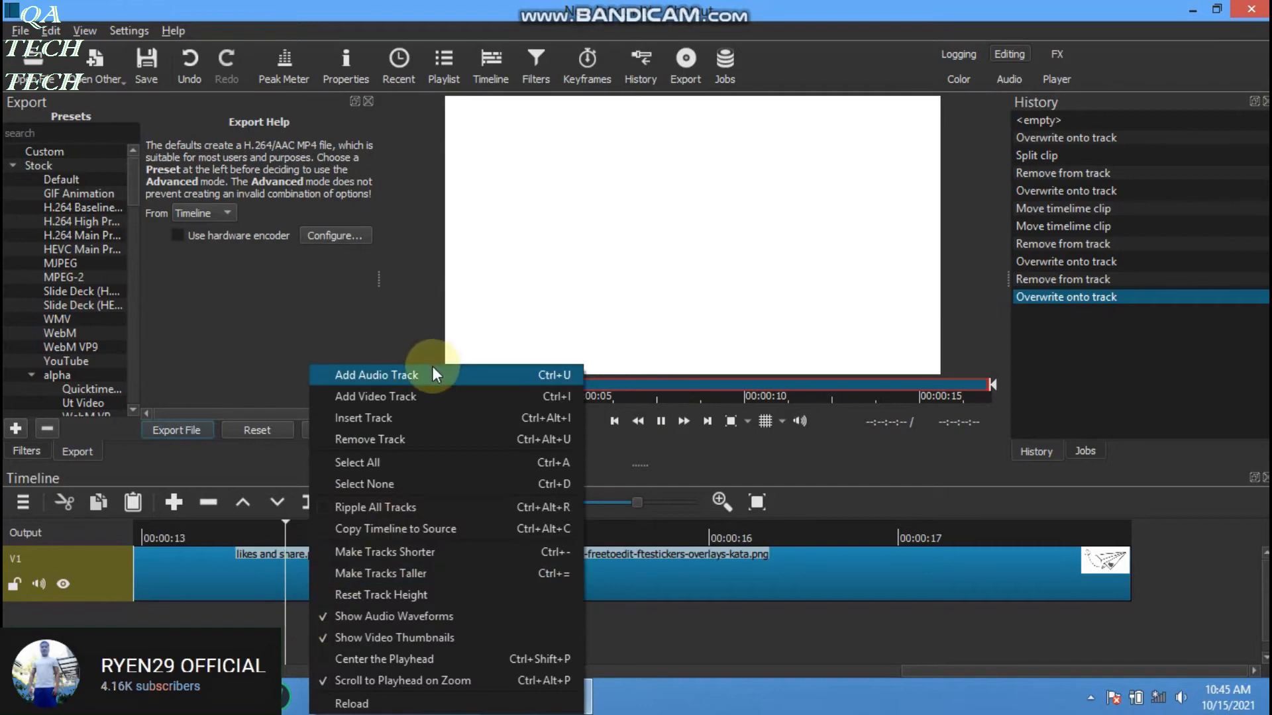
Step: Add an audio track with the airplane lift-off sound and choose the YouTube export preset
{"action": "left_click", "coordinate": [375, 375]}
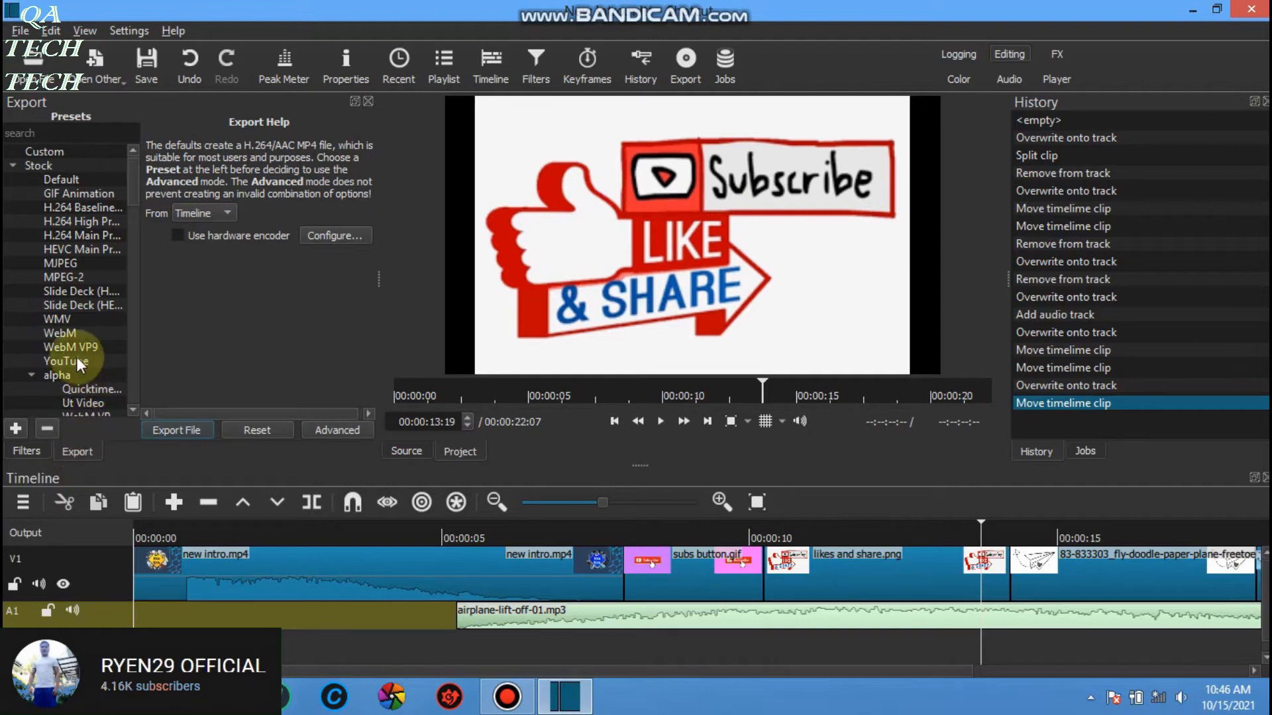
{"action": "left_click", "coordinate": [337, 429]}
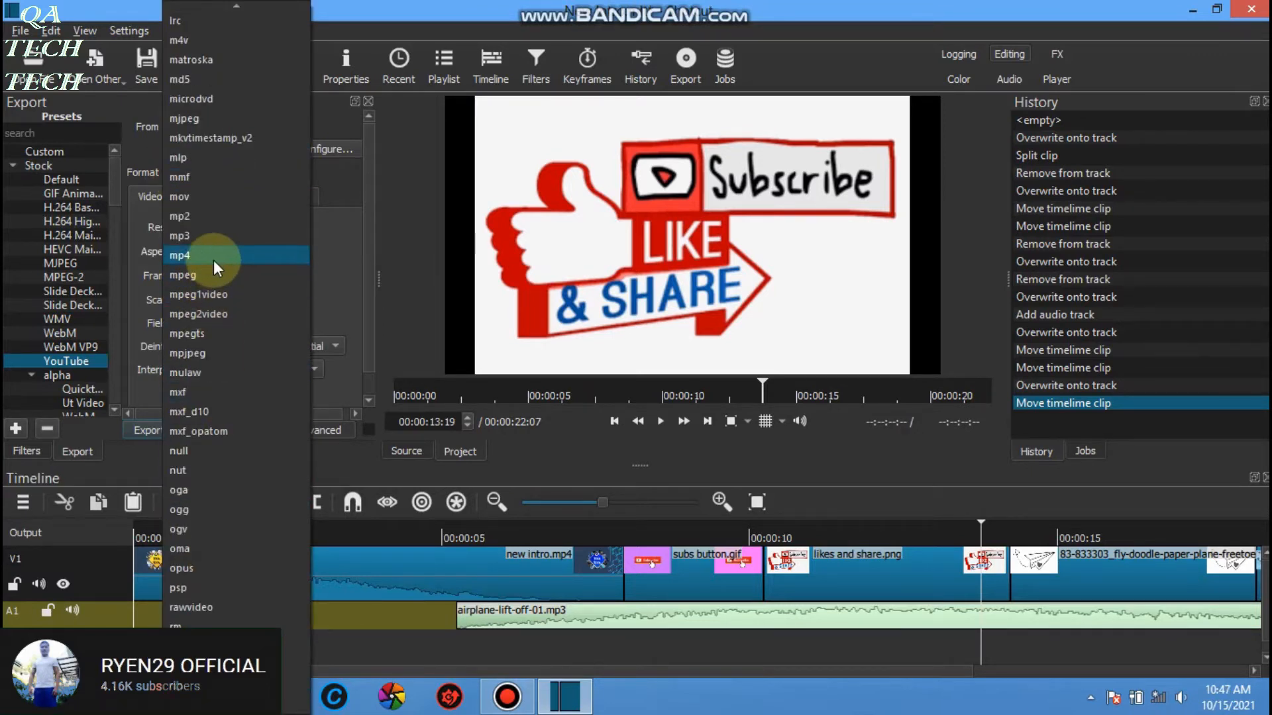
Step: Export the project as an mp4 named New Intro into the Videos library
{"action": "left_click", "coordinate": [179, 256]}
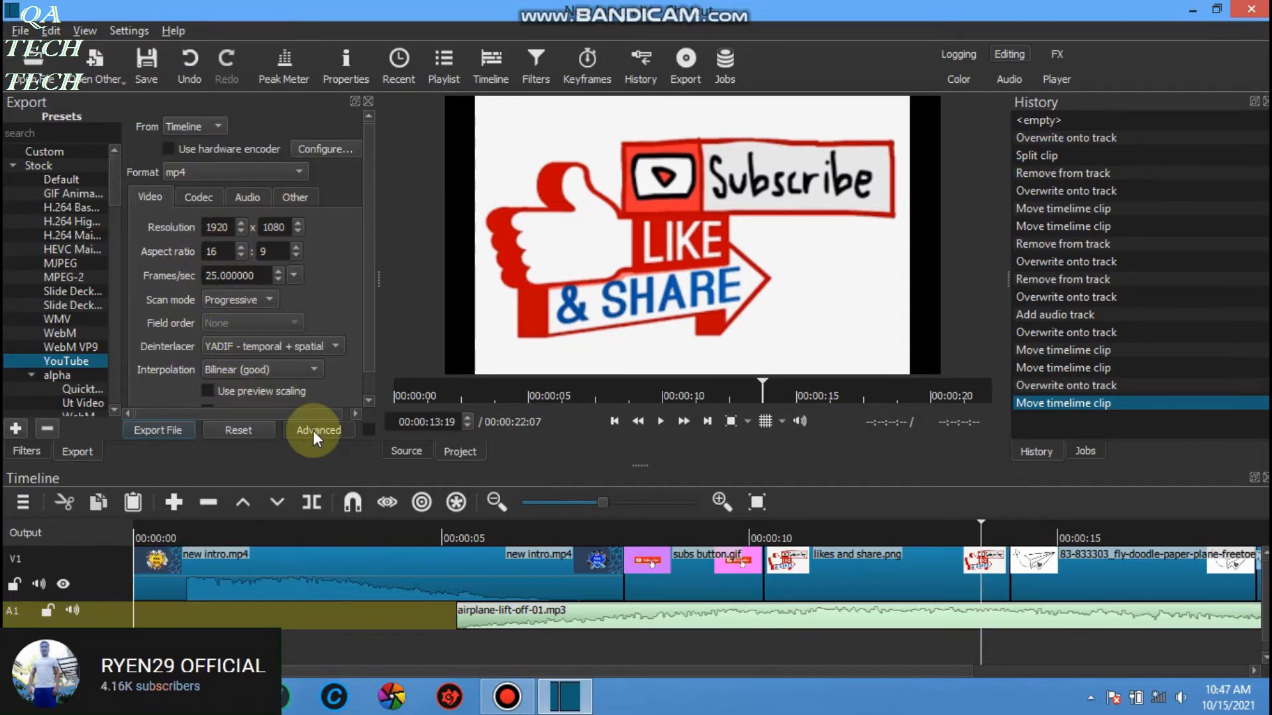
{"action": "left_click", "coordinate": [318, 429]}
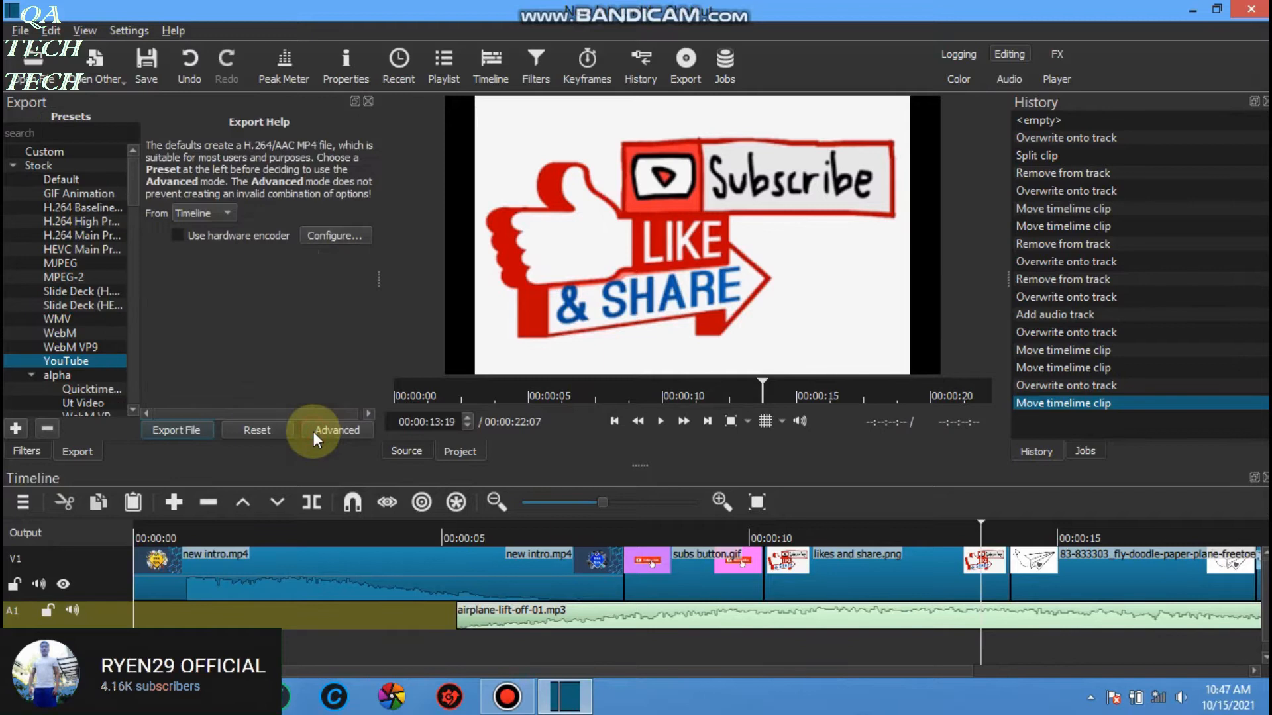
{"action": "left_click", "coordinate": [176, 429]}
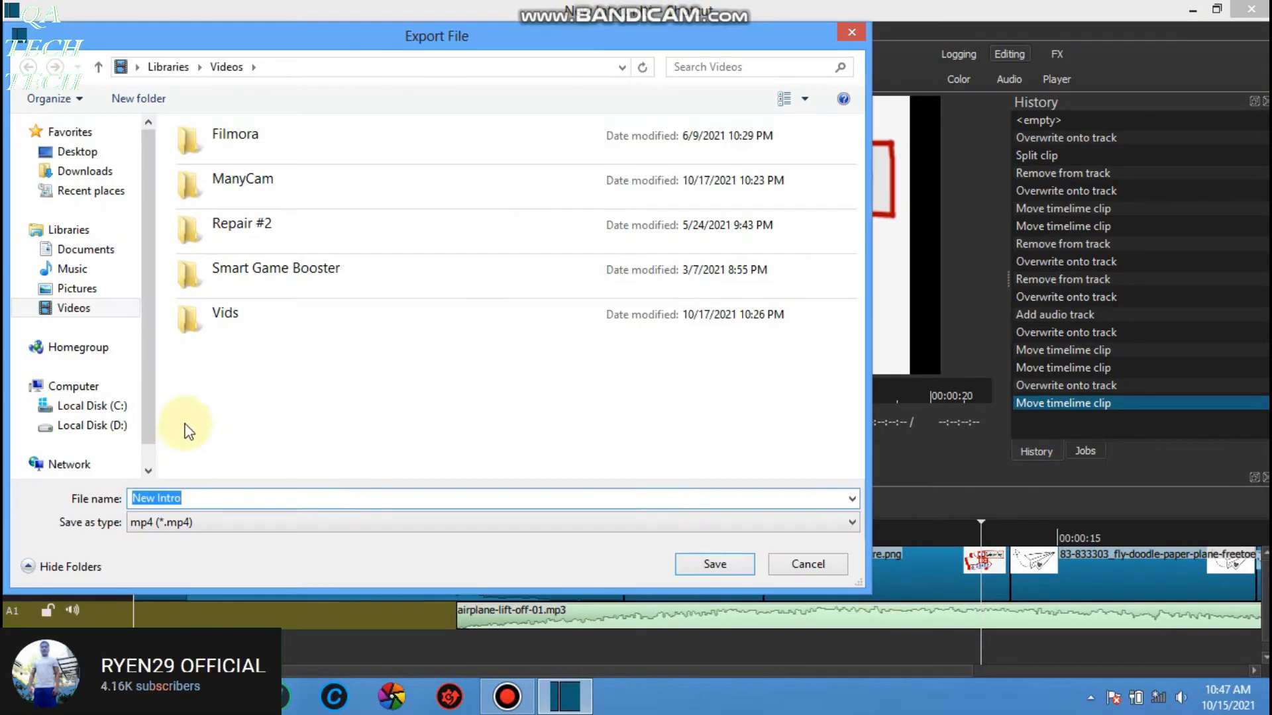
{"action": "left_click", "coordinate": [73, 307]}
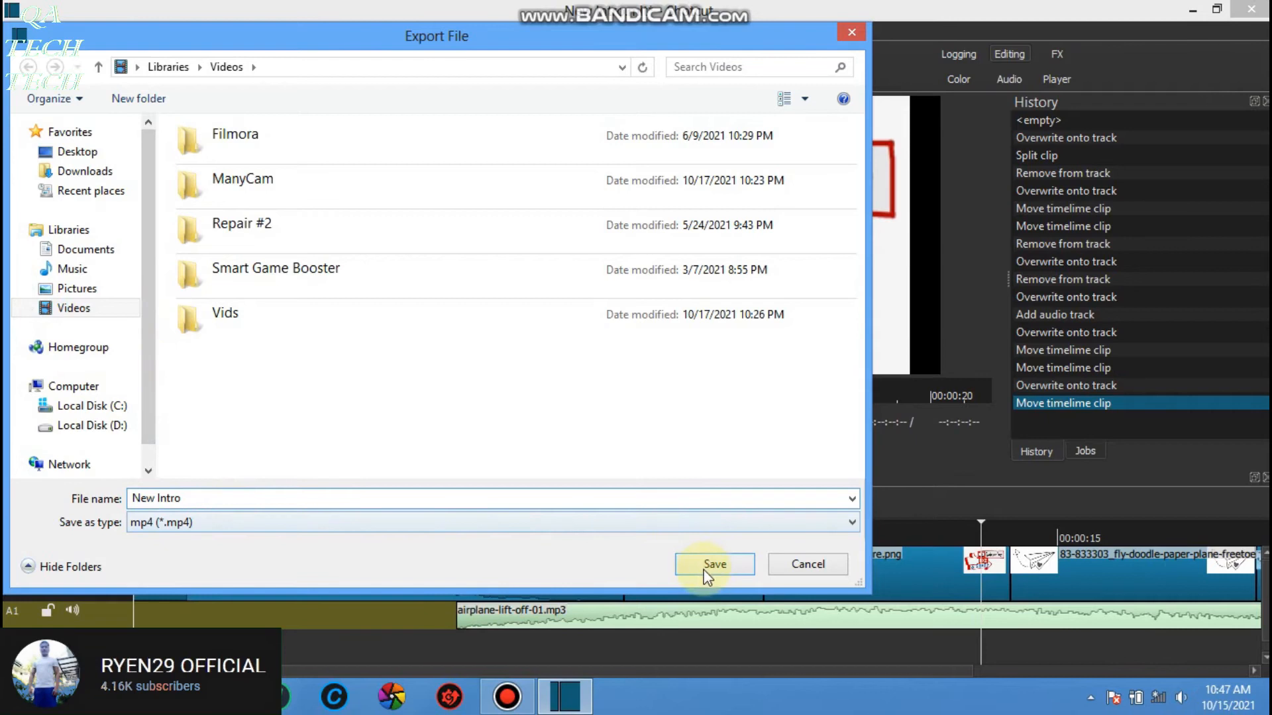
{"action": "left_click", "coordinate": [714, 564]}
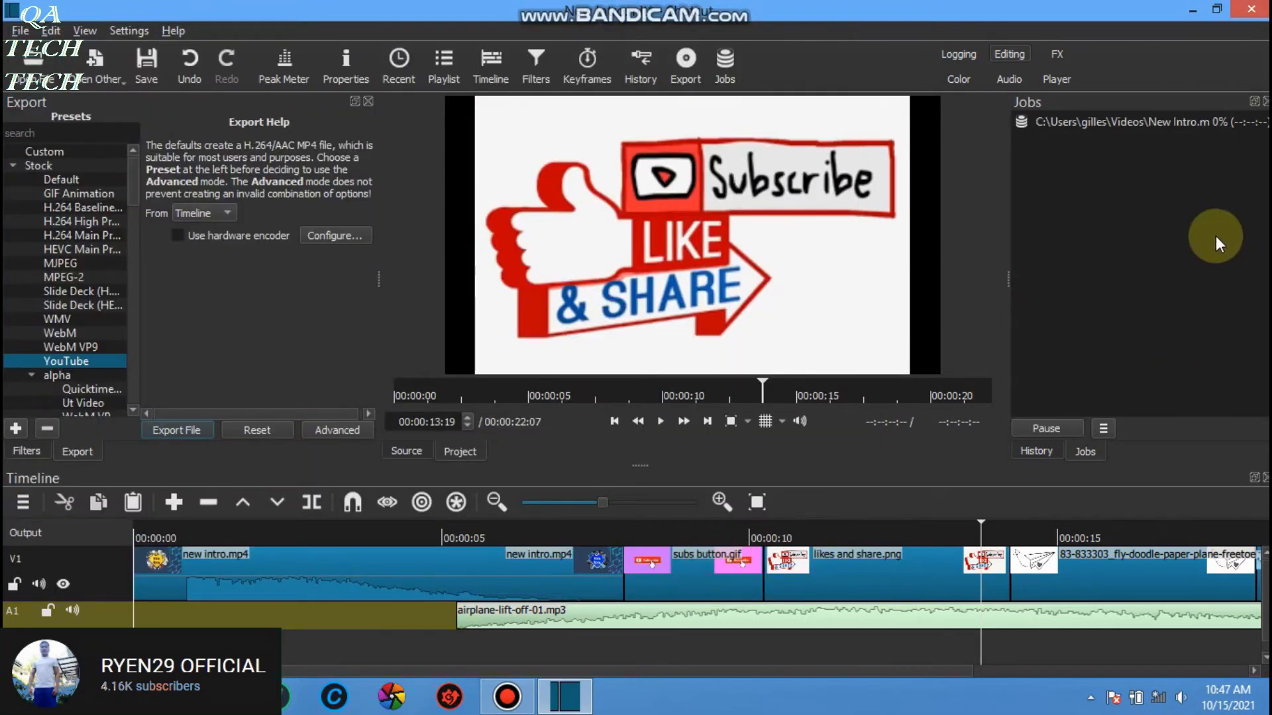
{"action": "mouse_move", "coordinate": [1237, 169]}
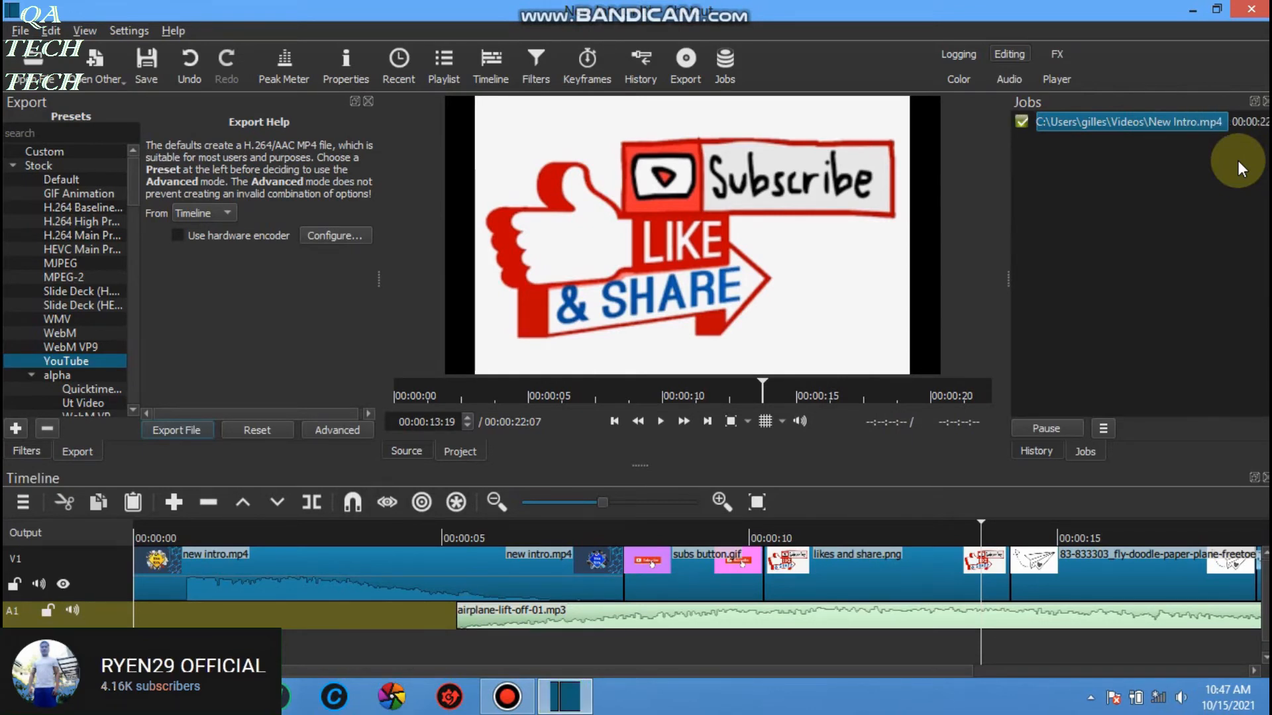
{"action": "mouse_move", "coordinate": [1162, 222]}
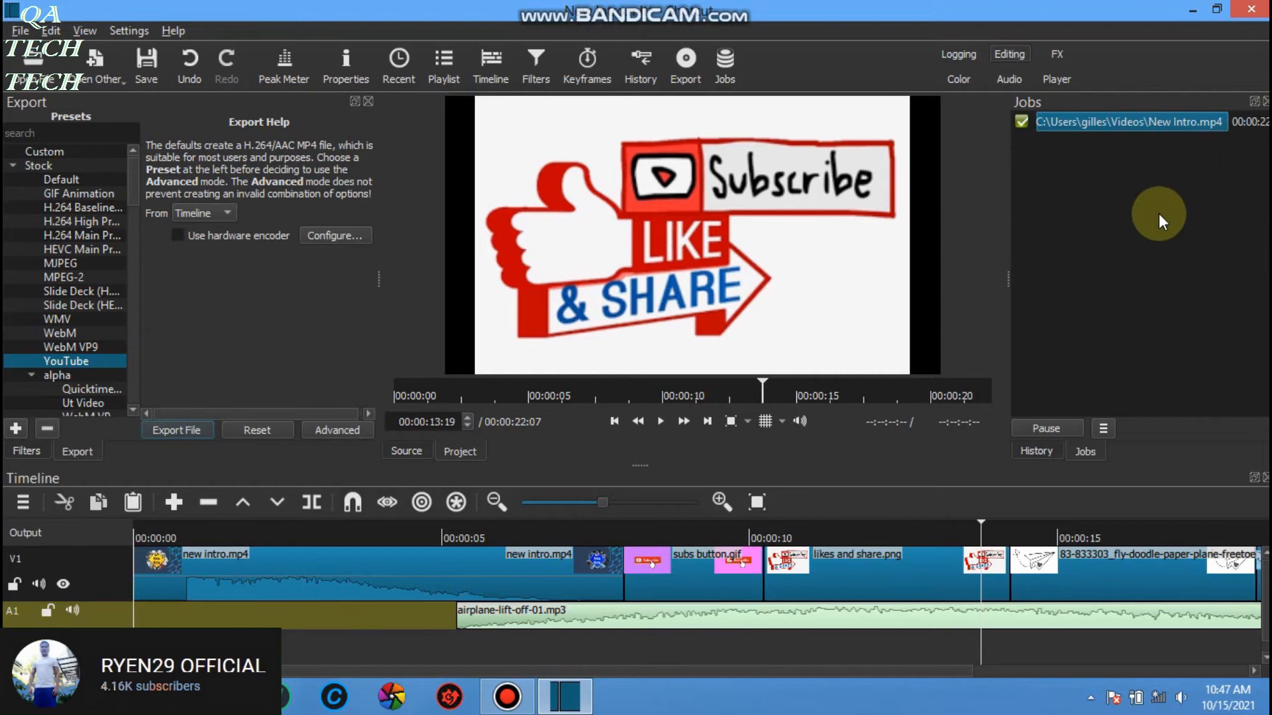
{"action": "mouse_move", "coordinate": [1151, 359]}
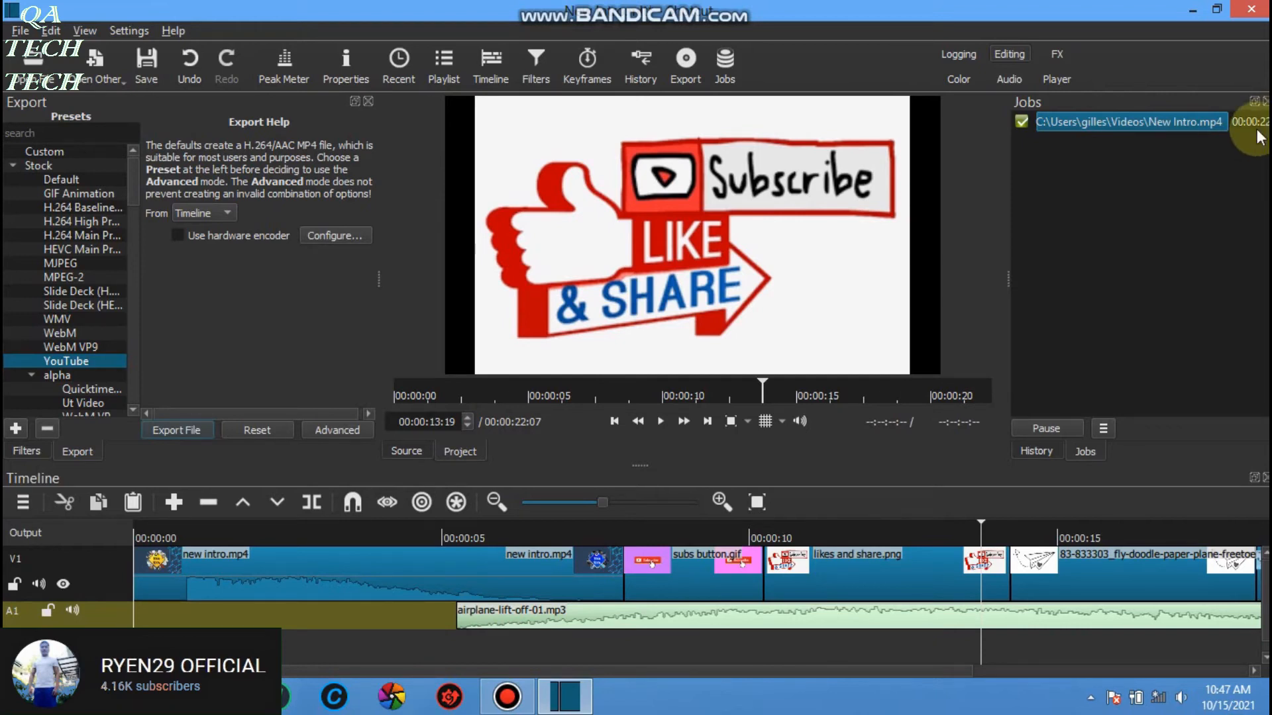
{"action": "mouse_move", "coordinate": [991, 188]}
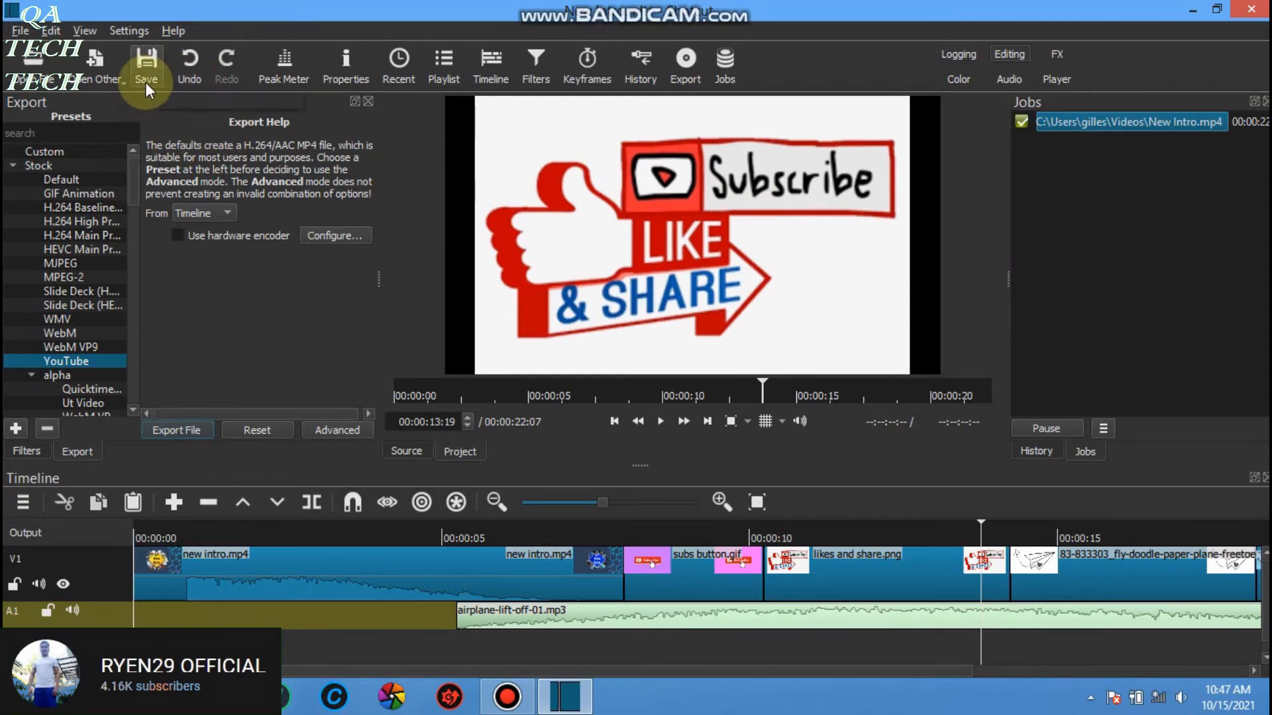
Step: Save the project as New Intro.mlt after the export finishes and close Shotcut
{"action": "left_click", "coordinate": [146, 63]}
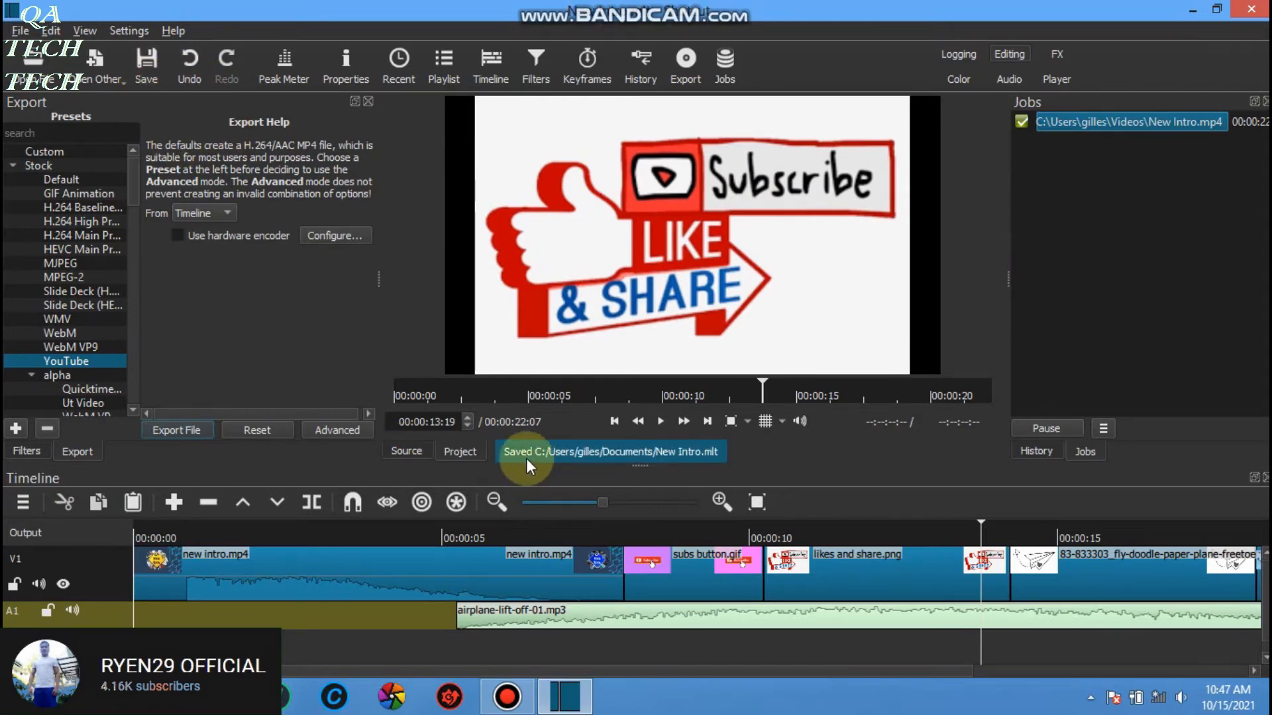
{"action": "mouse_move", "coordinate": [1254, 84]}
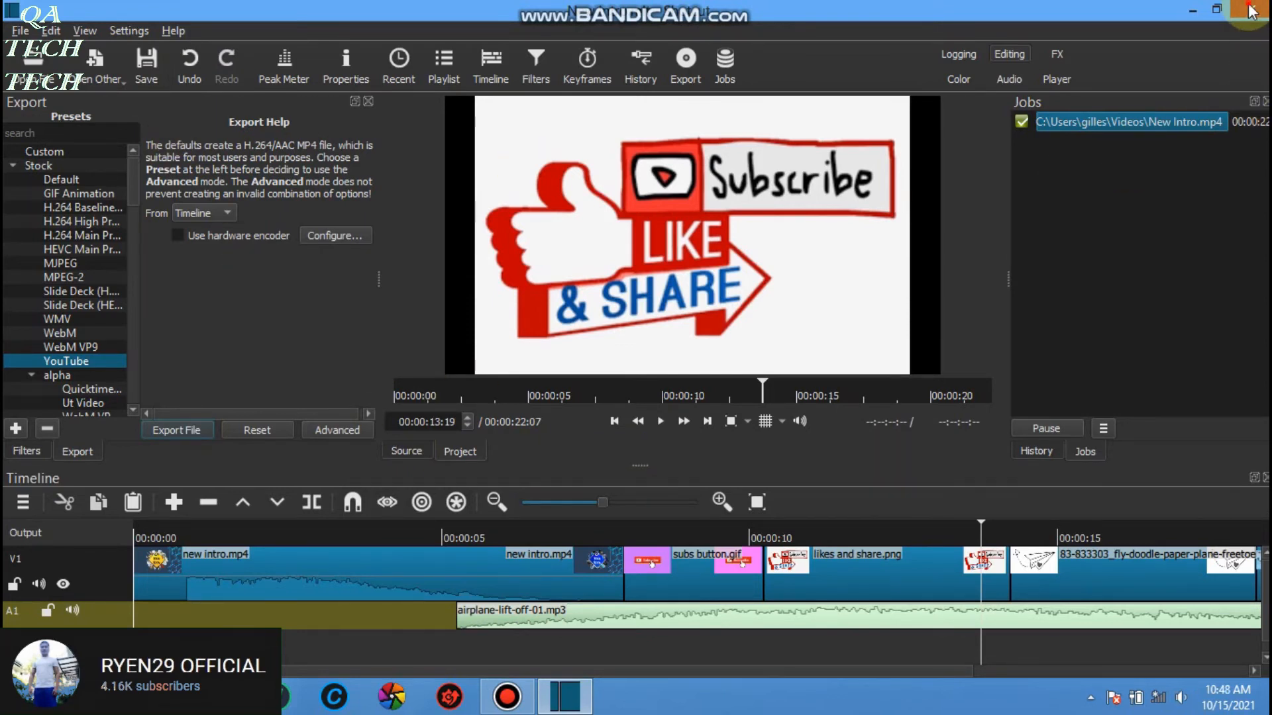
{"action": "left_click", "coordinate": [1252, 9]}
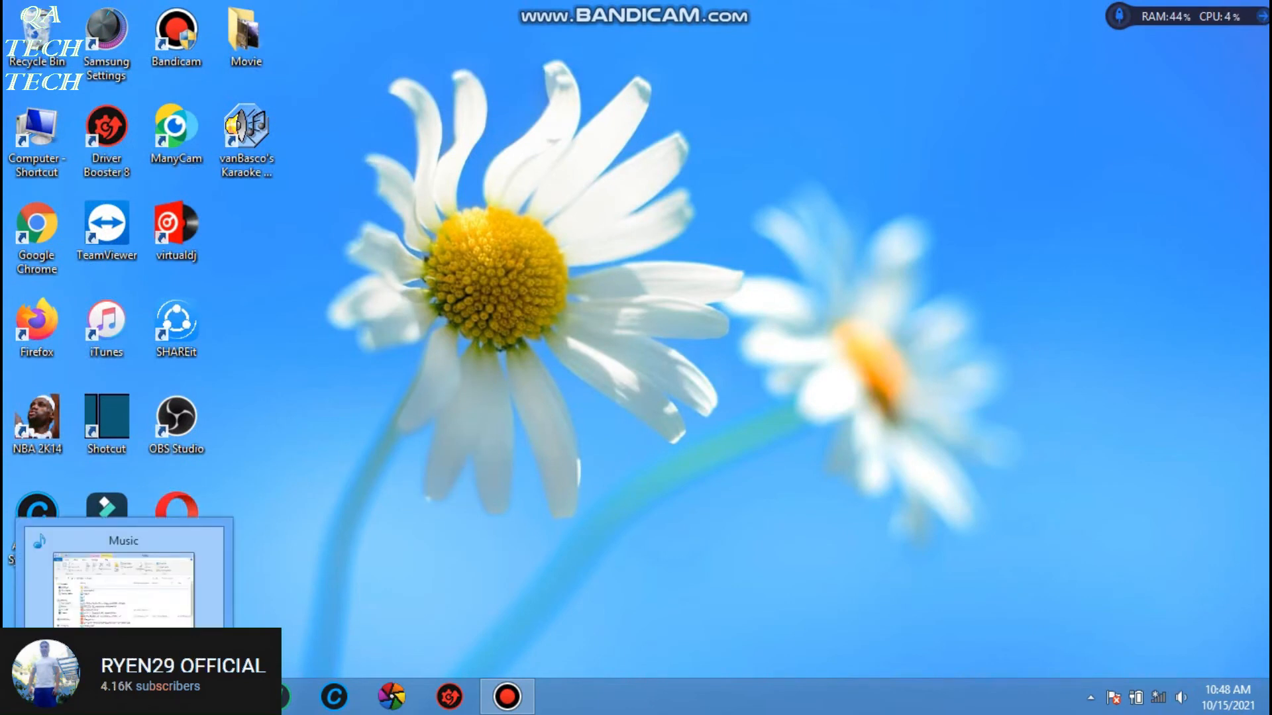
Step: Play the exported New Intro video from the Videos library in Windows Media Player
{"action": "left_click", "coordinate": [123, 576]}
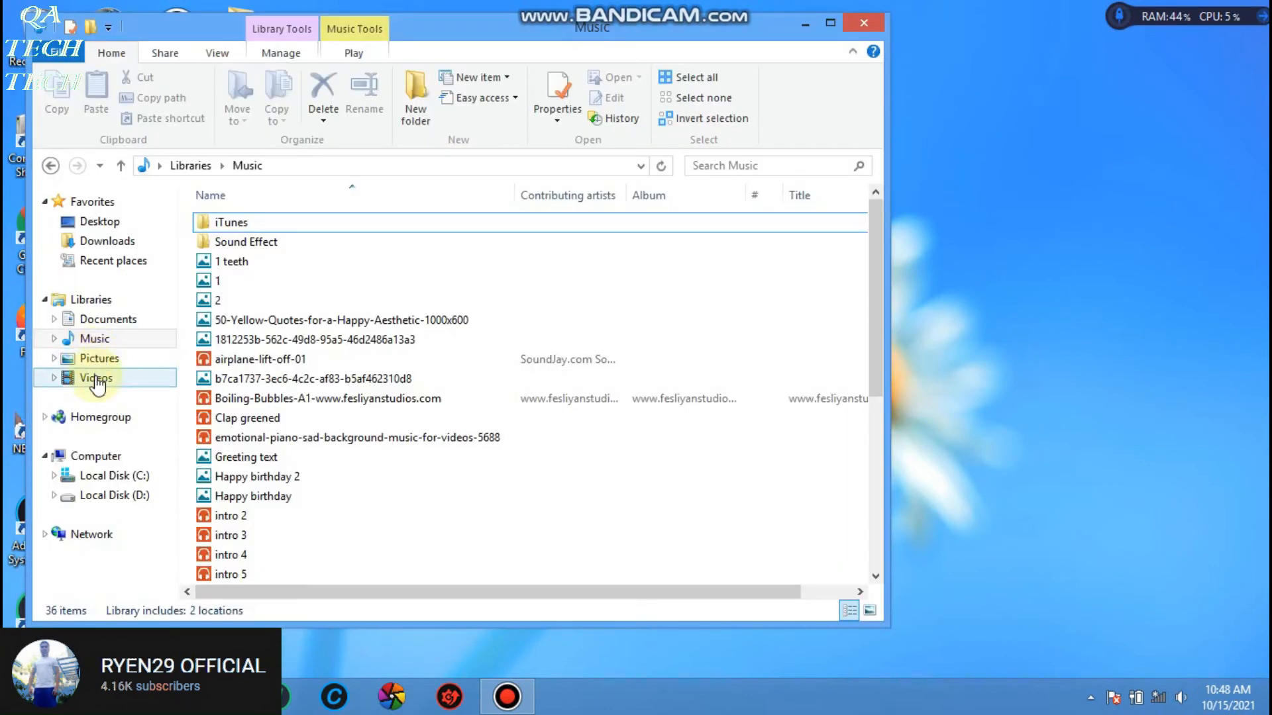
{"action": "left_click", "coordinate": [95, 377]}
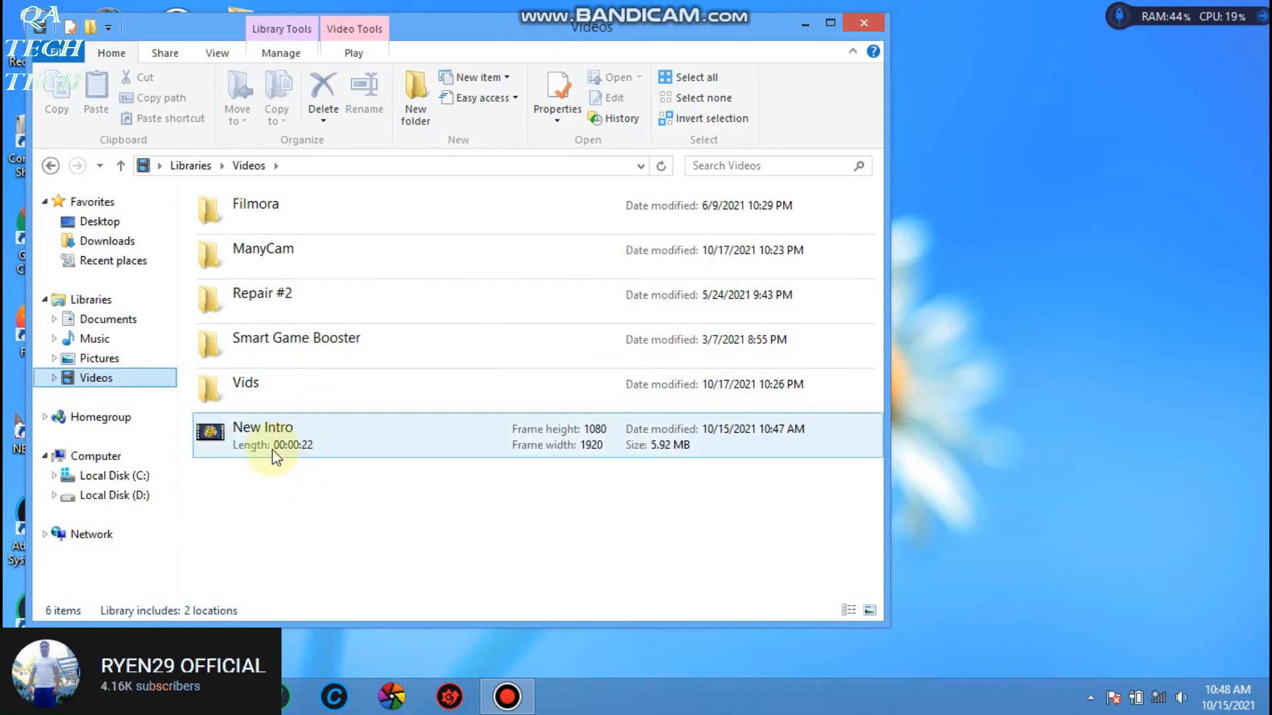
{"action": "left_click", "coordinate": [280, 436]}
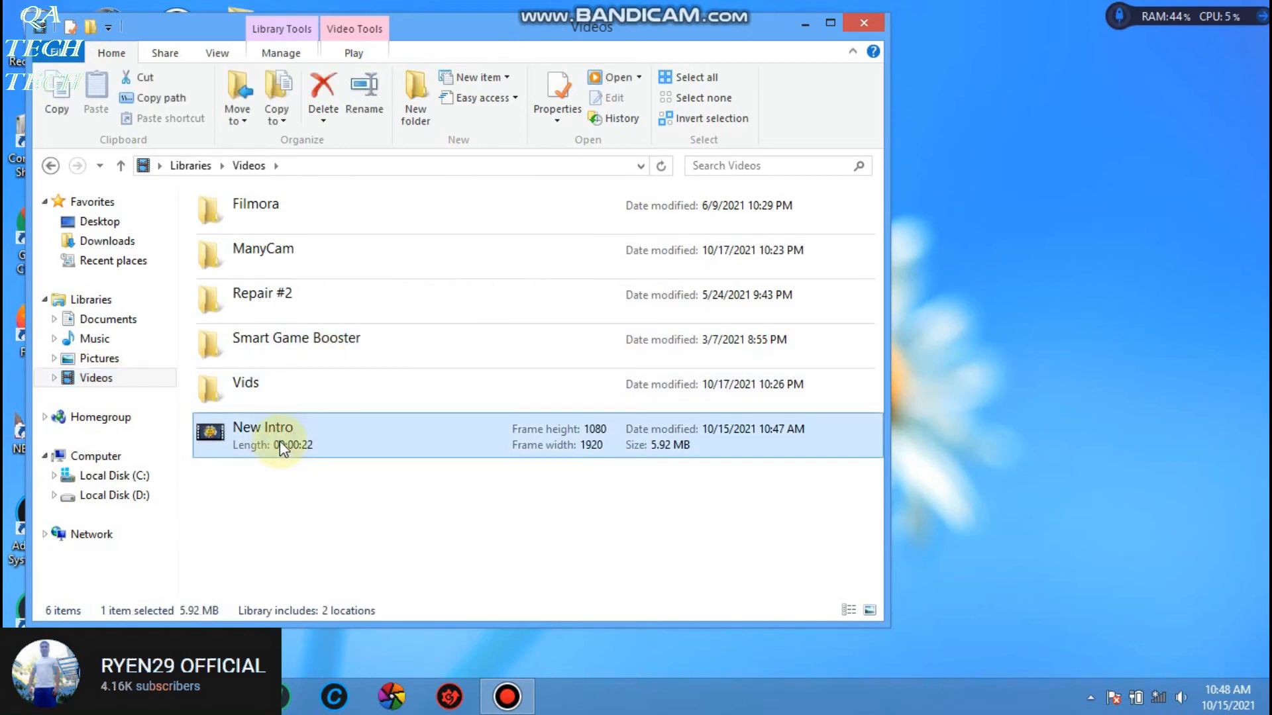
{"action": "right_click", "coordinate": [284, 436]}
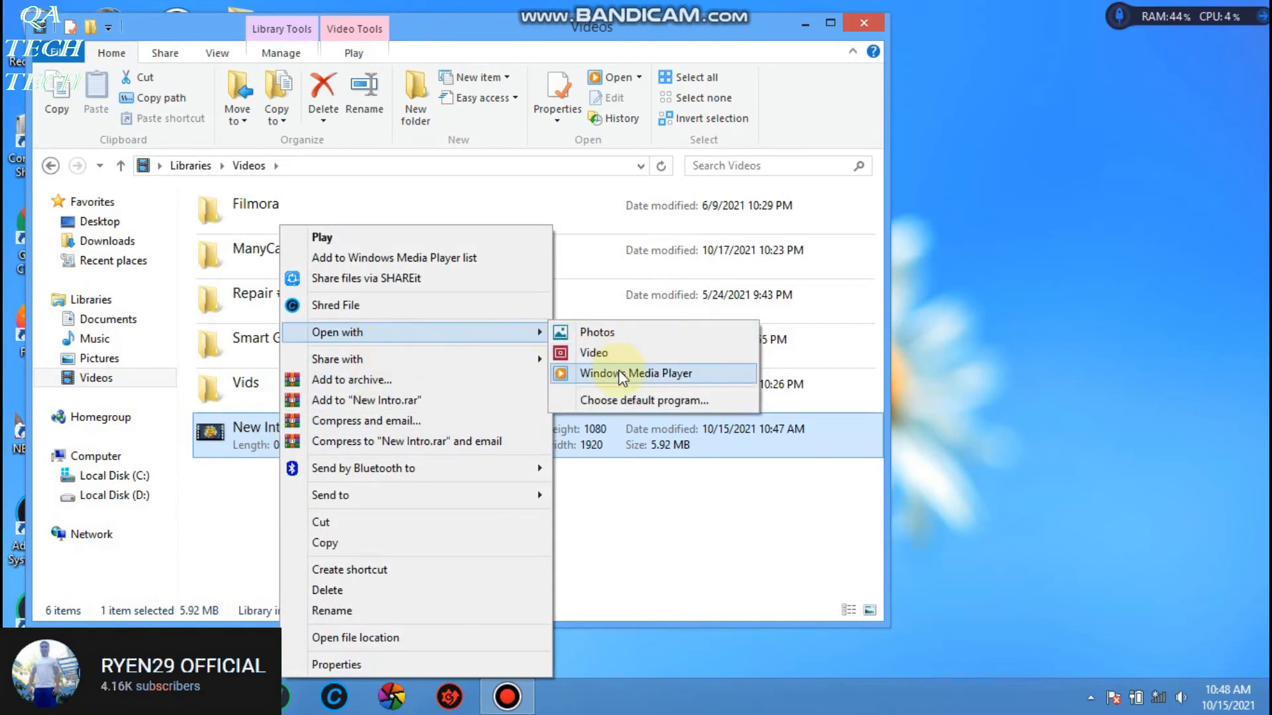
{"action": "left_click", "coordinate": [636, 373]}
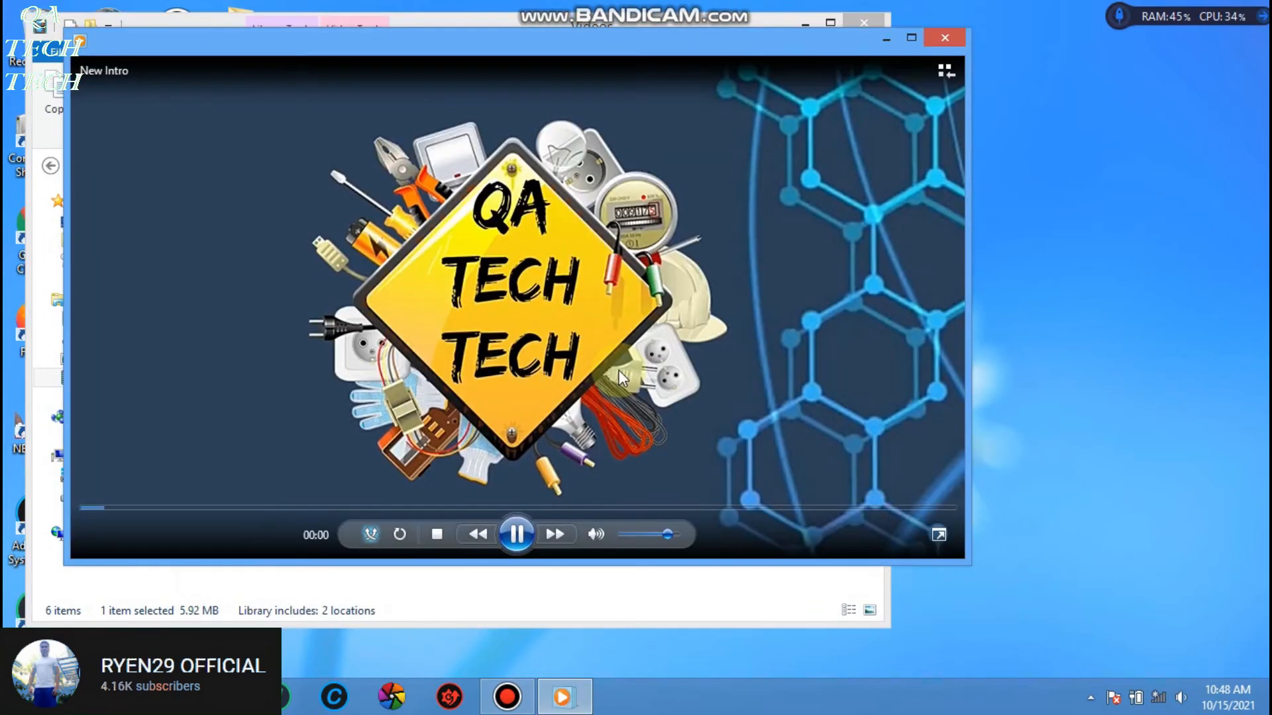